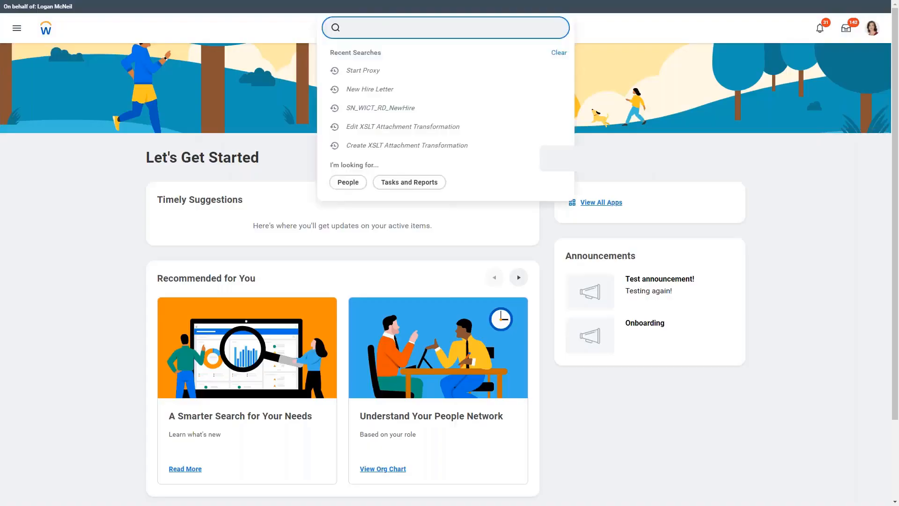
- Search 'cre allow' in Workday and launch the Create Allowance Plan task
type("cre allow")
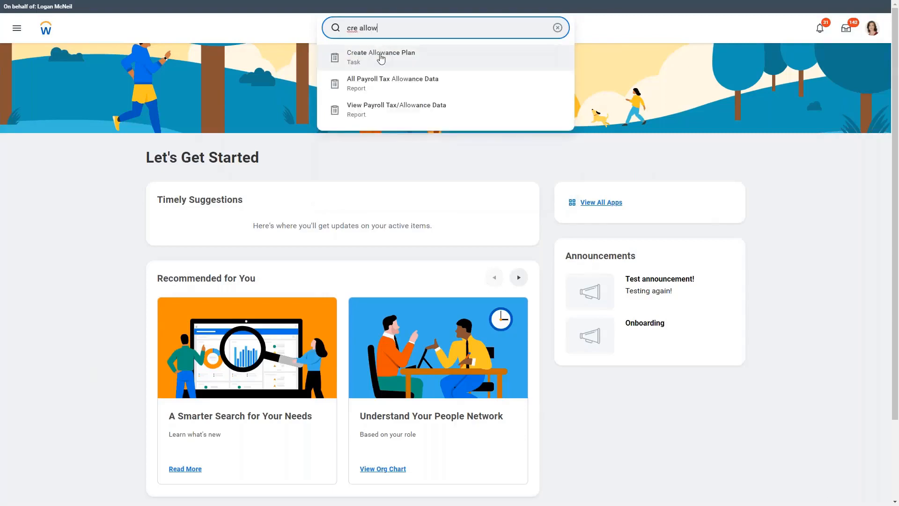
left_click(557, 27)
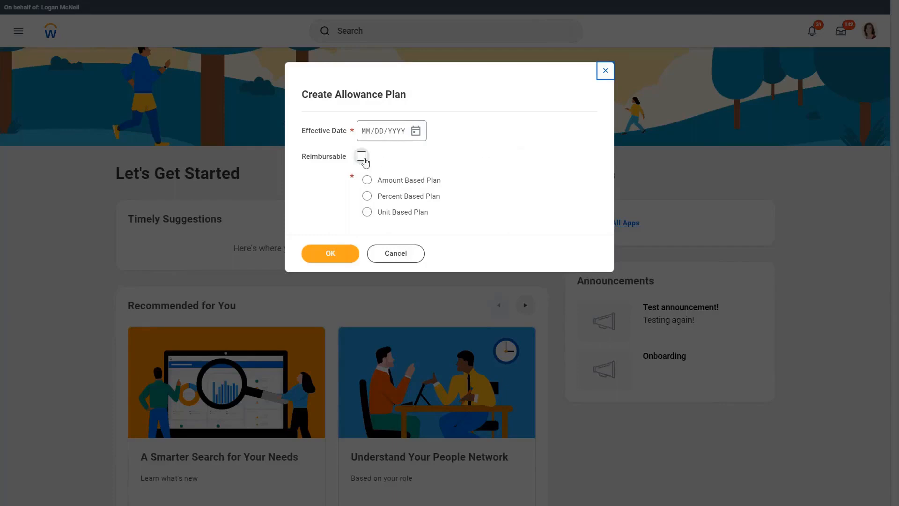
mouse_move(361, 156)
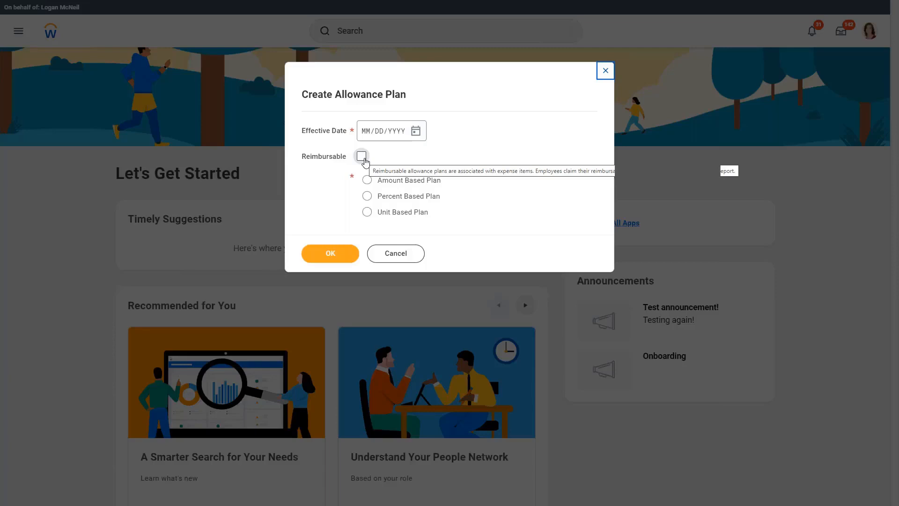
mouse_move(365, 158)
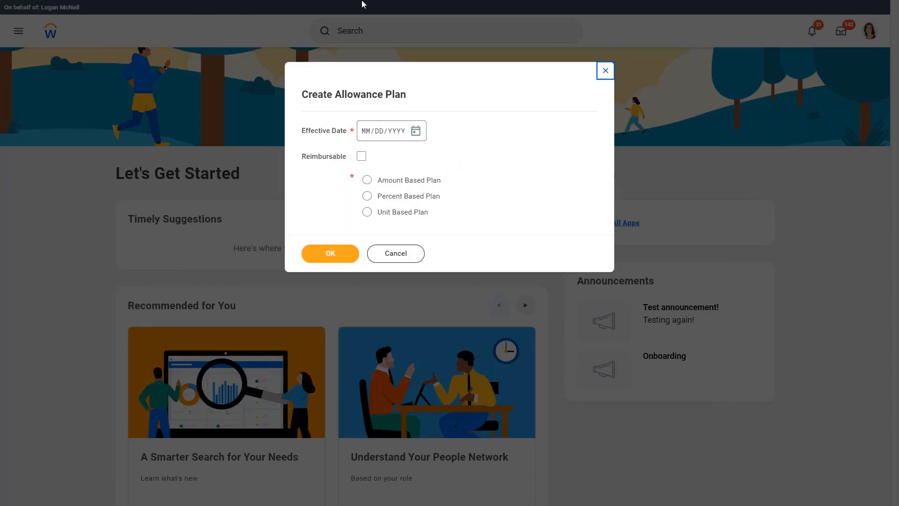
mouse_move(16, 73)
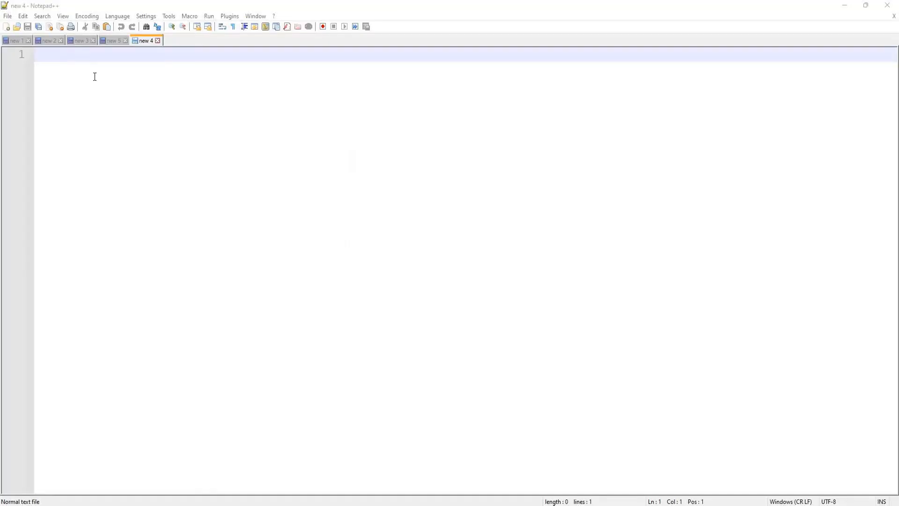
- Write the heading 'Internet Allowance - Upto $150 per month' in the note
type("Internet Allowance")
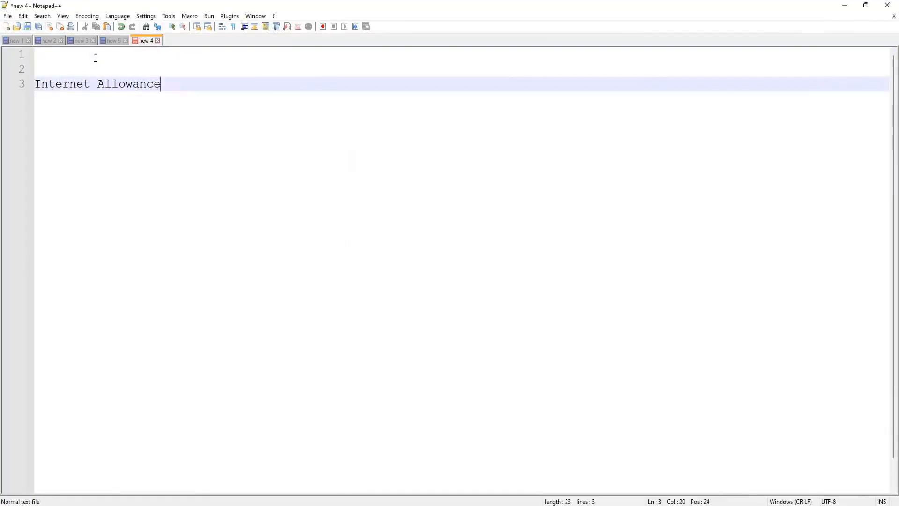
type("- Upto")
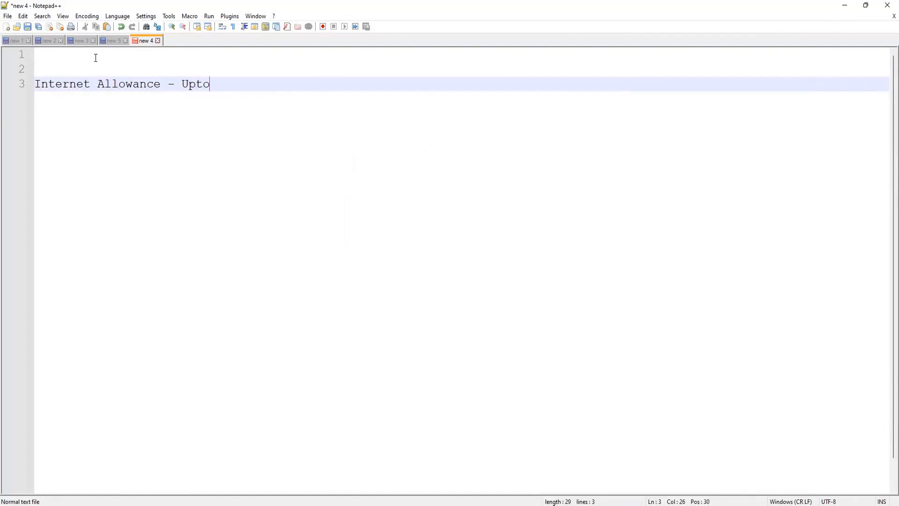
type("$")
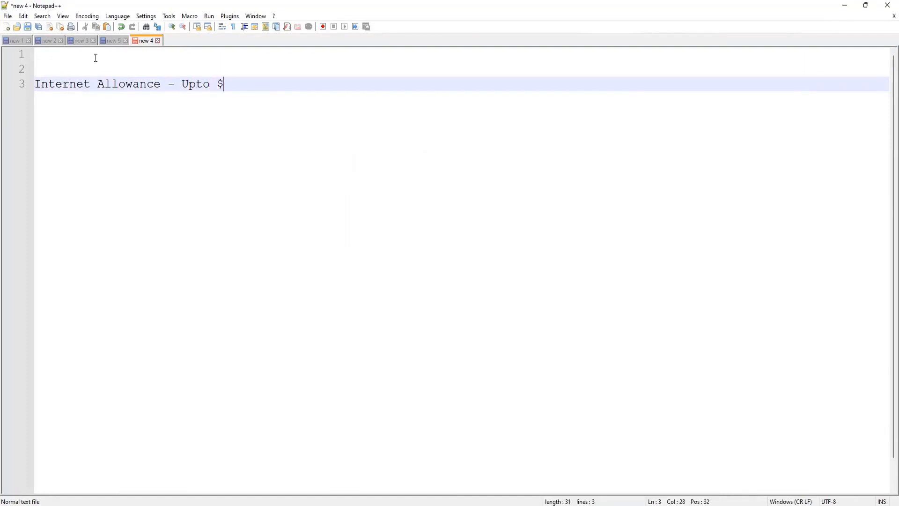
type("150 per mon")
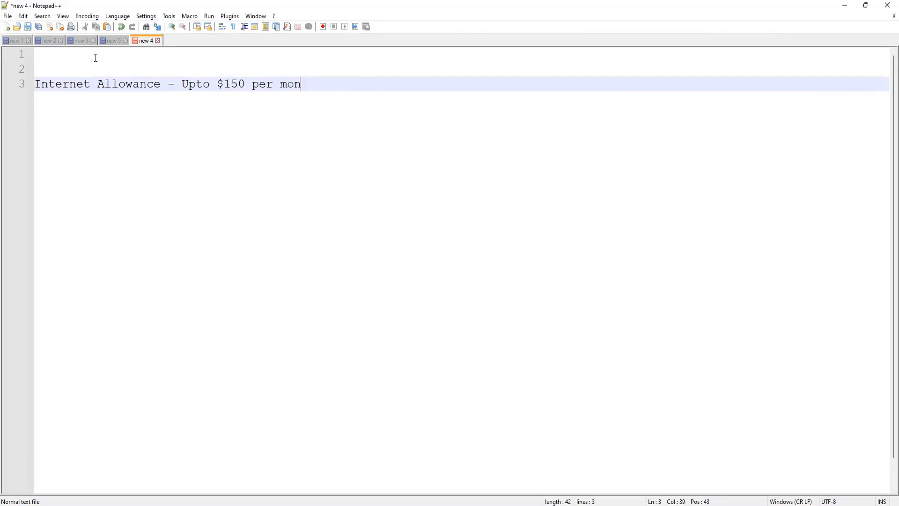
type("th")
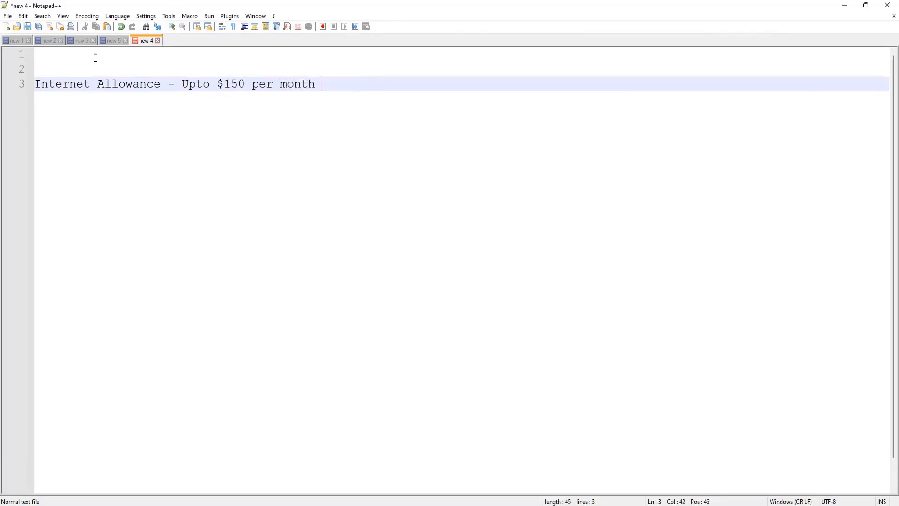
key("Enter")
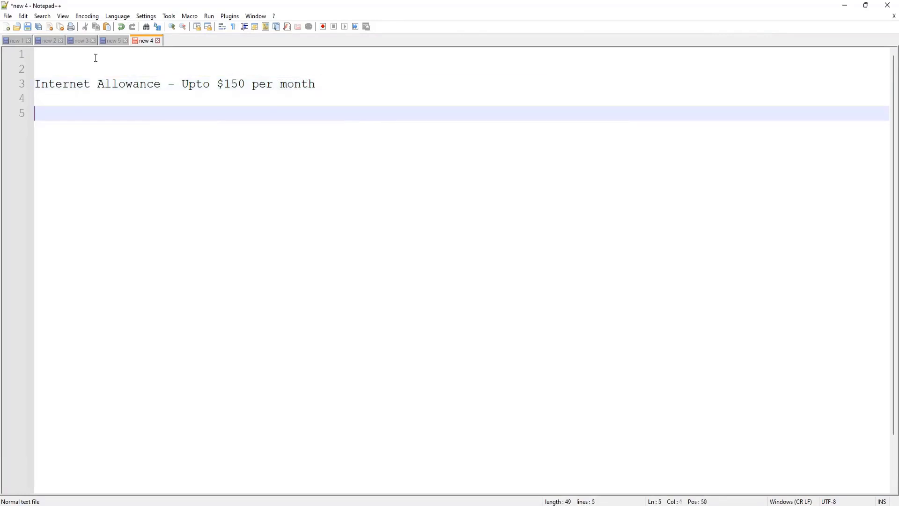
- Add the Jan line '$140 - Reimbursed $140' and begin the Feb 'Reimbursed' entry
type("Jan -")
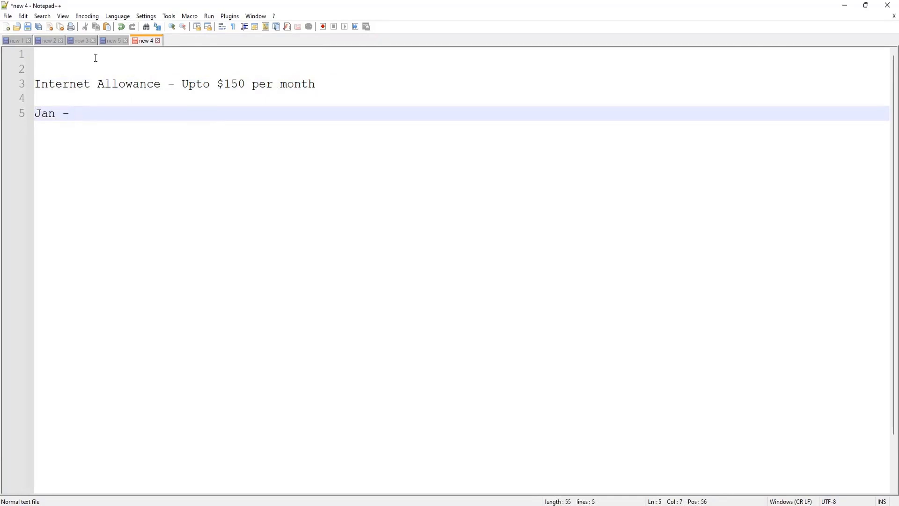
type("140")
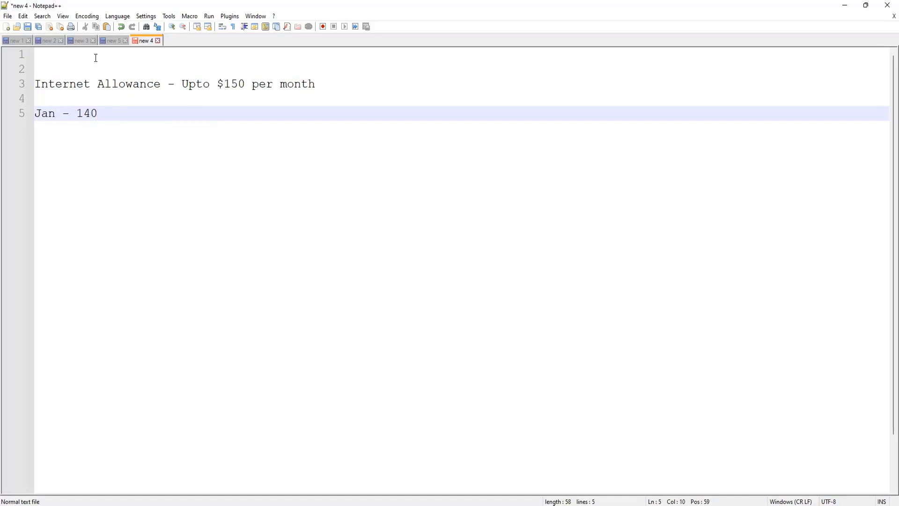
type("$")
type("Feb - $150")
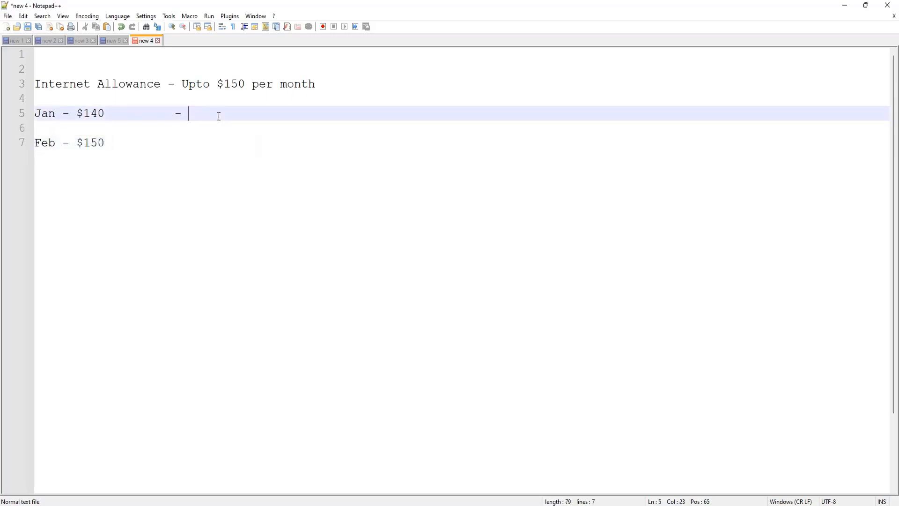
type("Re")
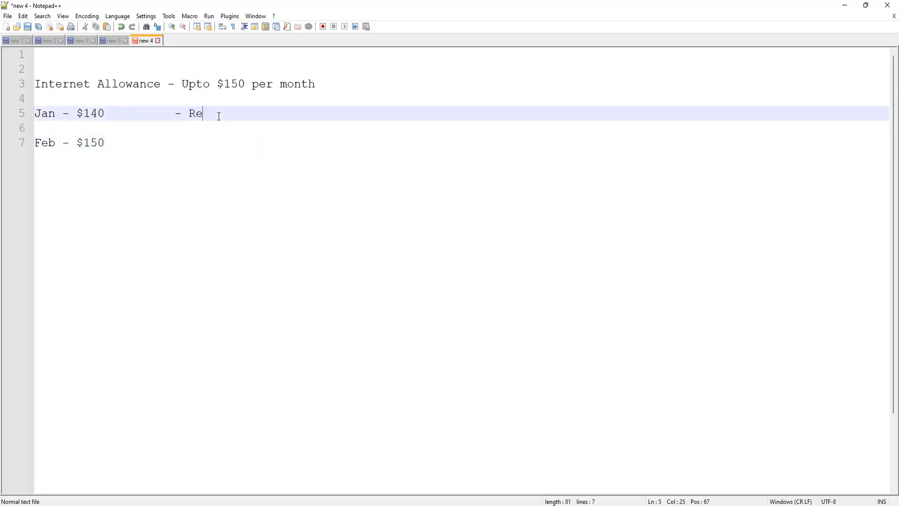
type("imbursed")
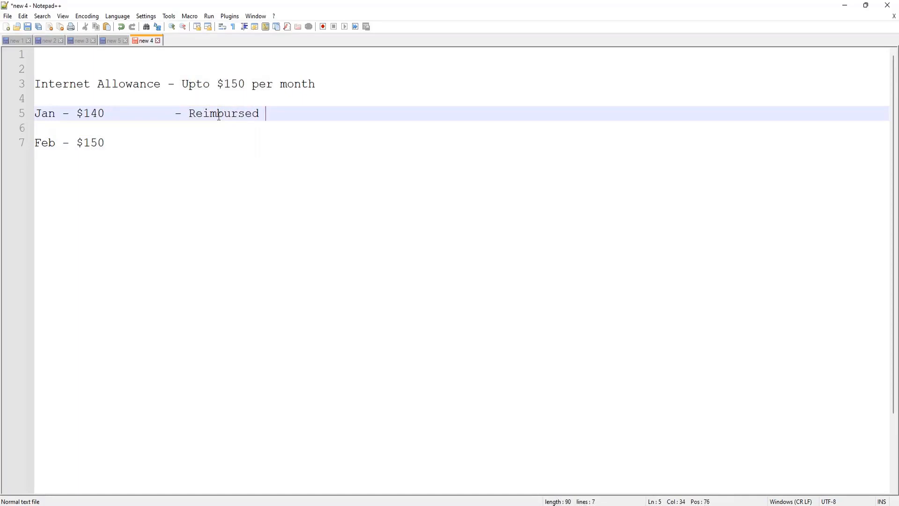
type("$140")
left_click(462, 142)
type("          -")
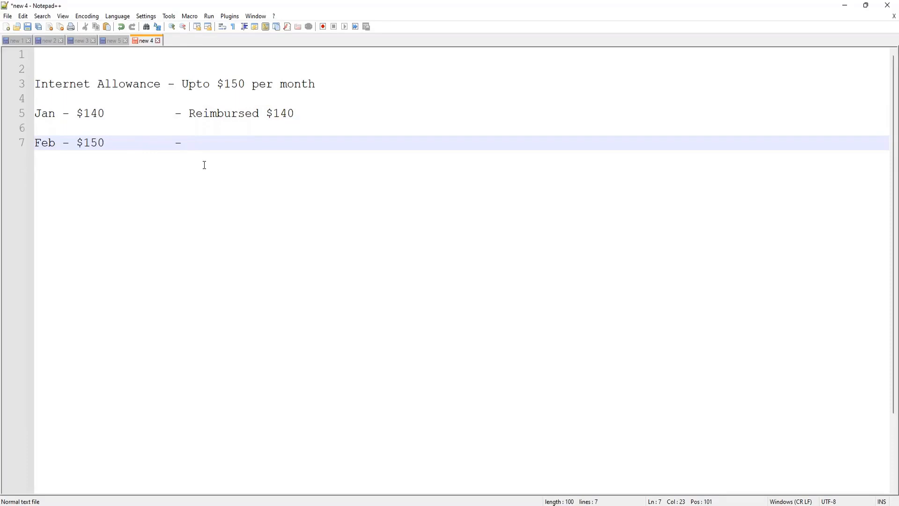
type("Reimbursed $150")
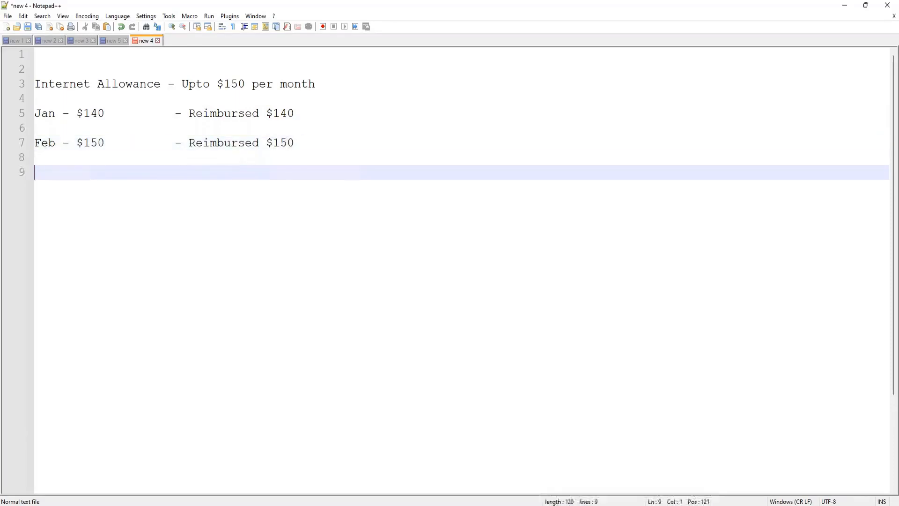
- Finish Feb as Reimbursed $150 and add 'March - $170 - Reimbursed $150', then blank lines
type("Marvh")
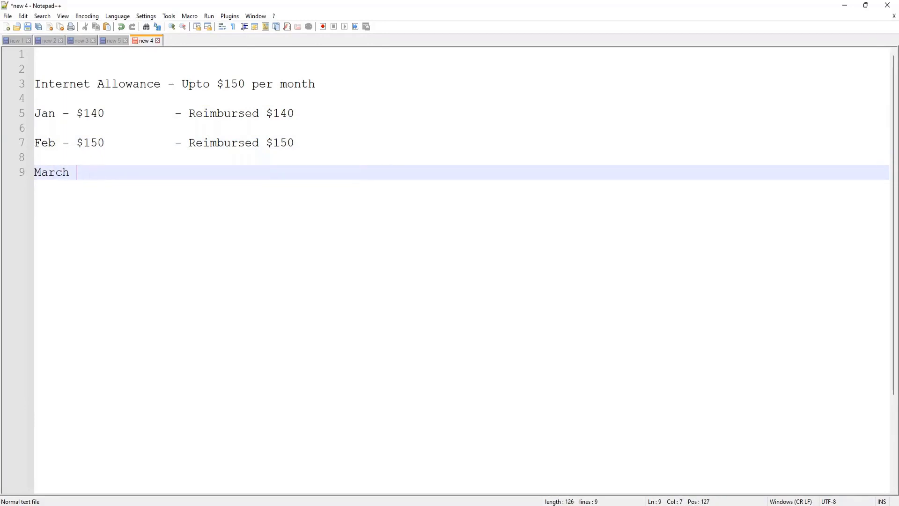
type("- $")
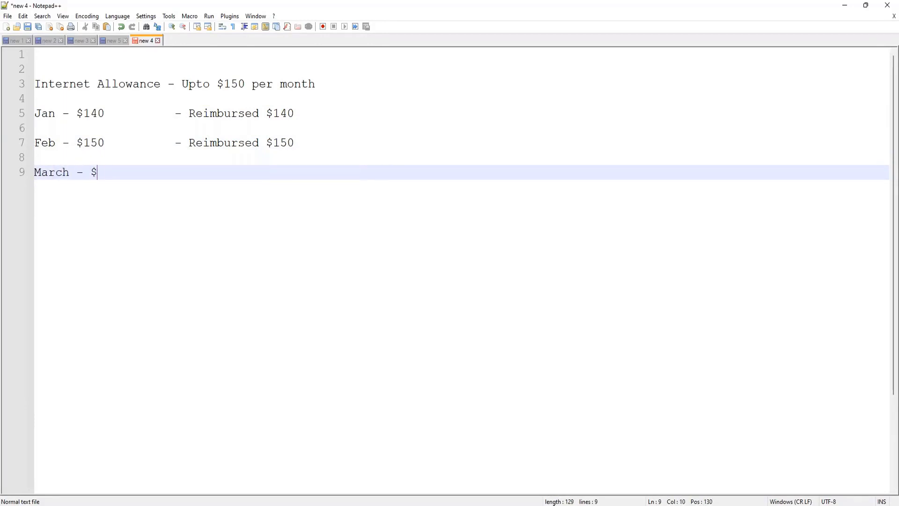
type("150")
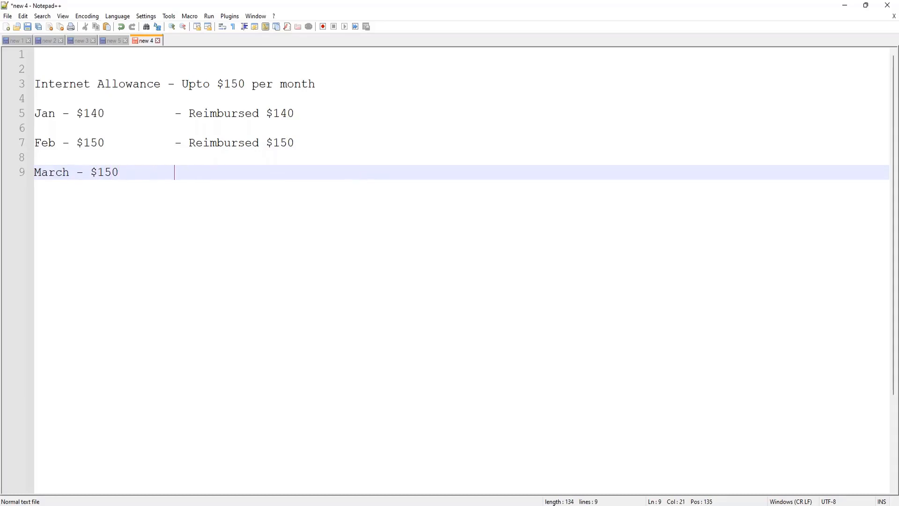
type("- Reimbursed")
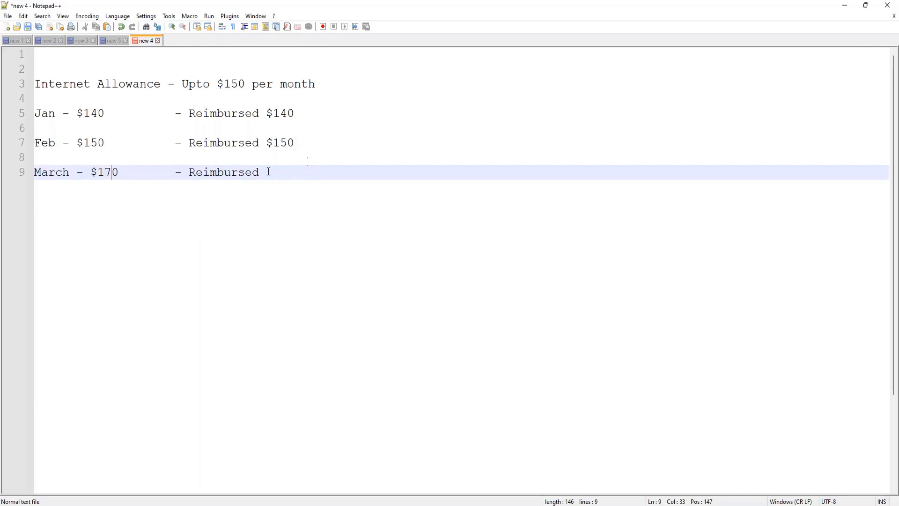
type("$")
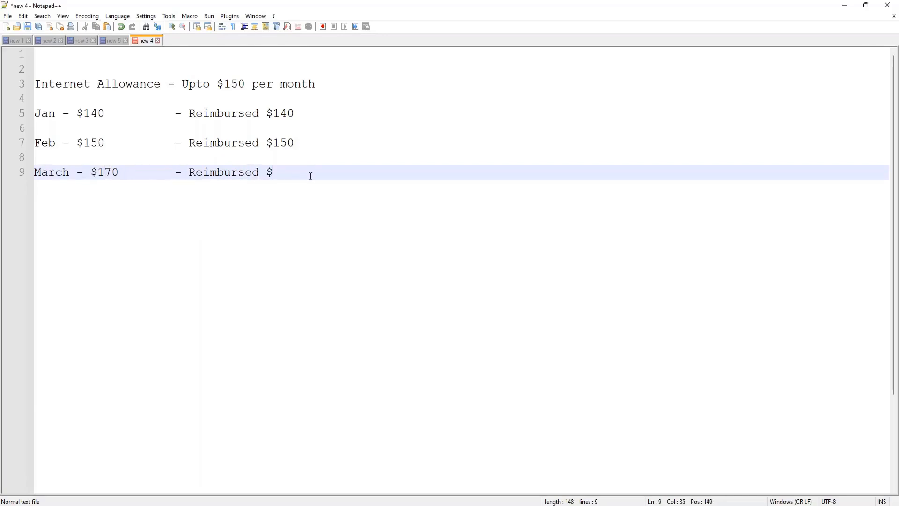
type("15")
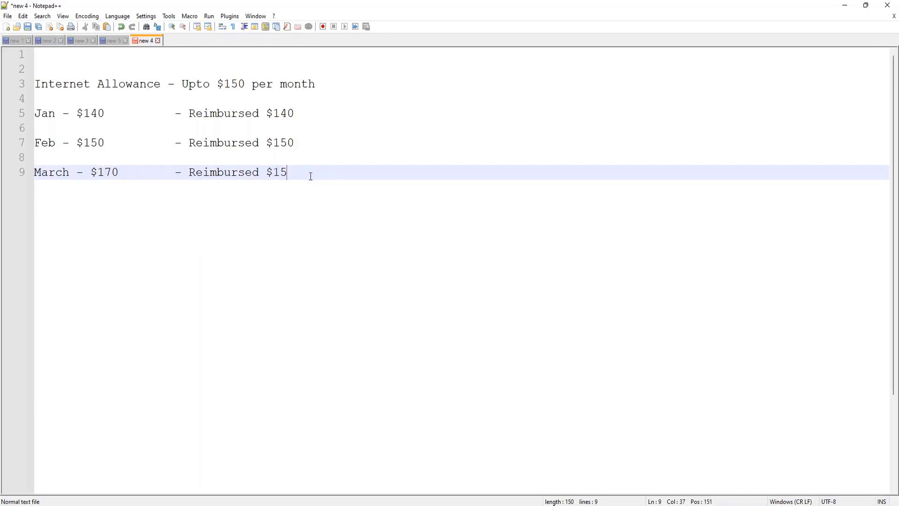
type("0")
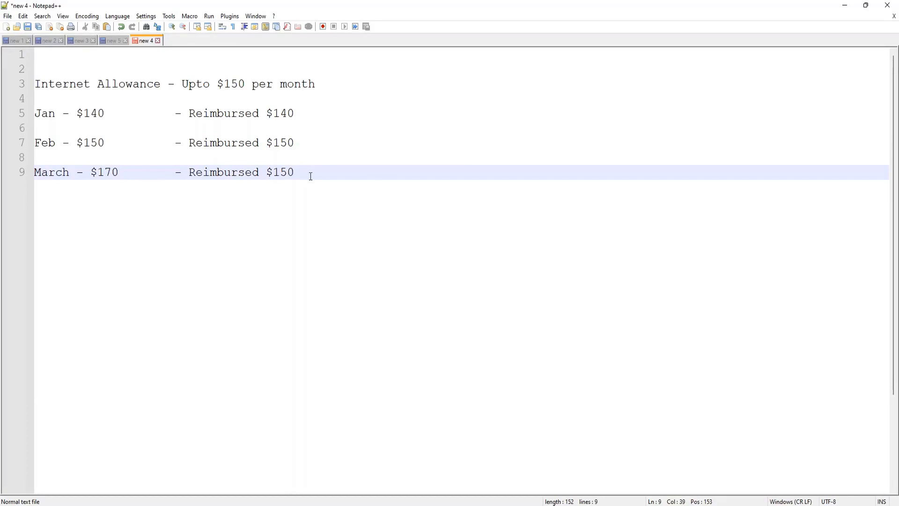
key("Enter")
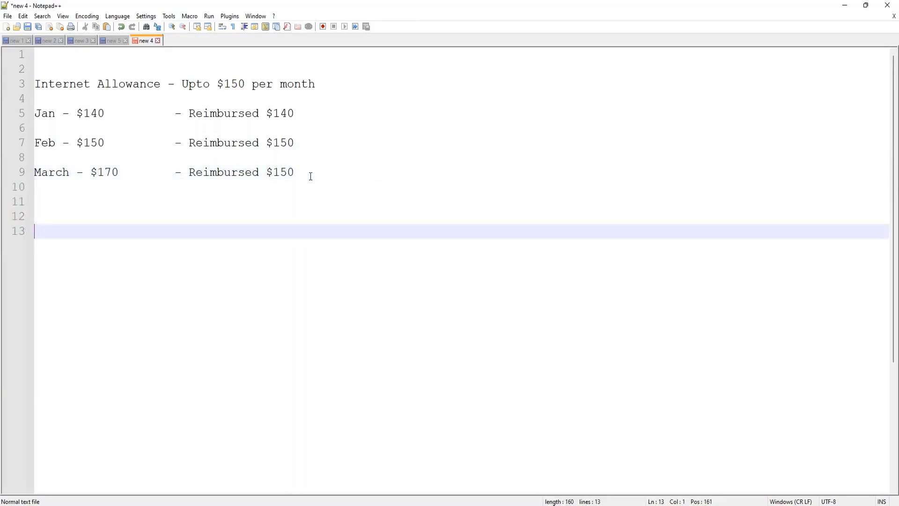
- Complete the rule line '...or Reimbursed Amount - whichever is lower'
type("R")
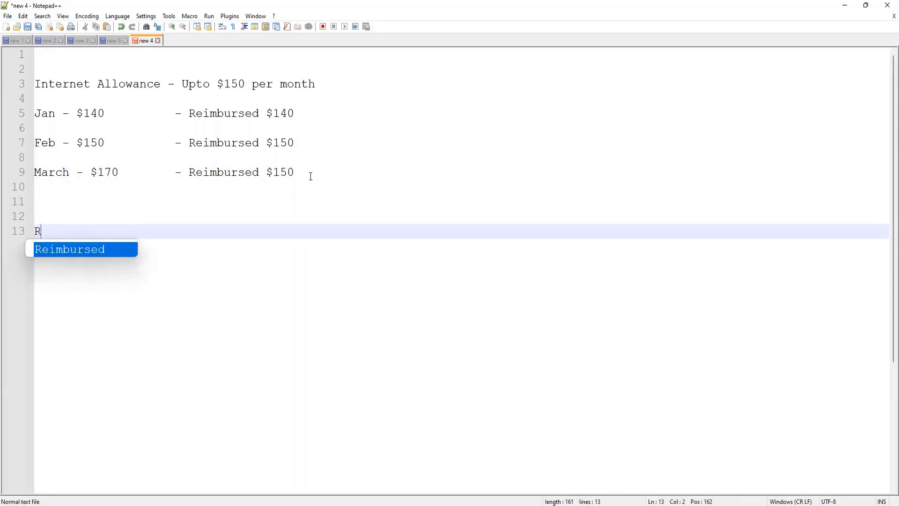
type("llowance Amount or")
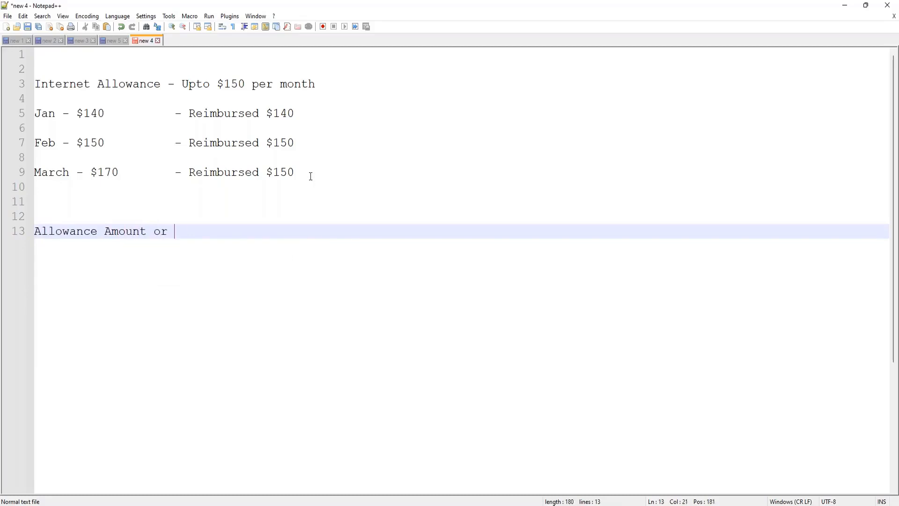
type("Reimbursed")
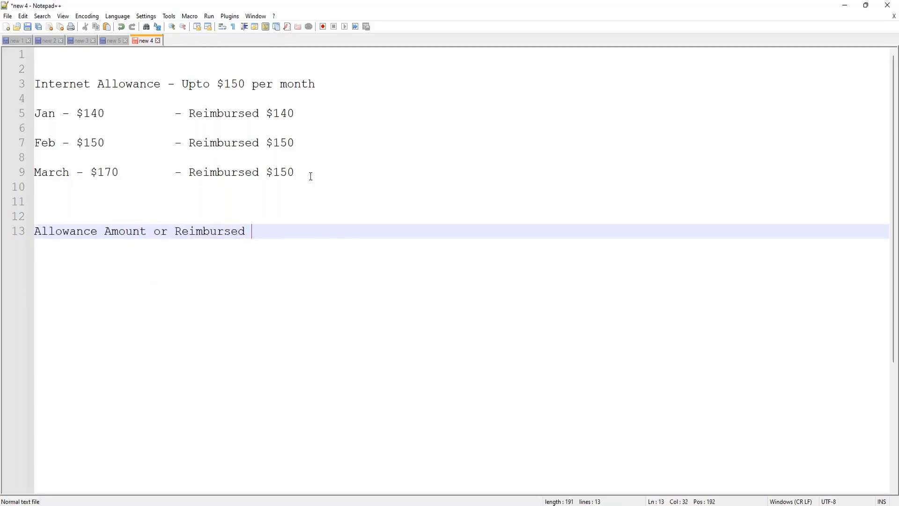
type("Amount")
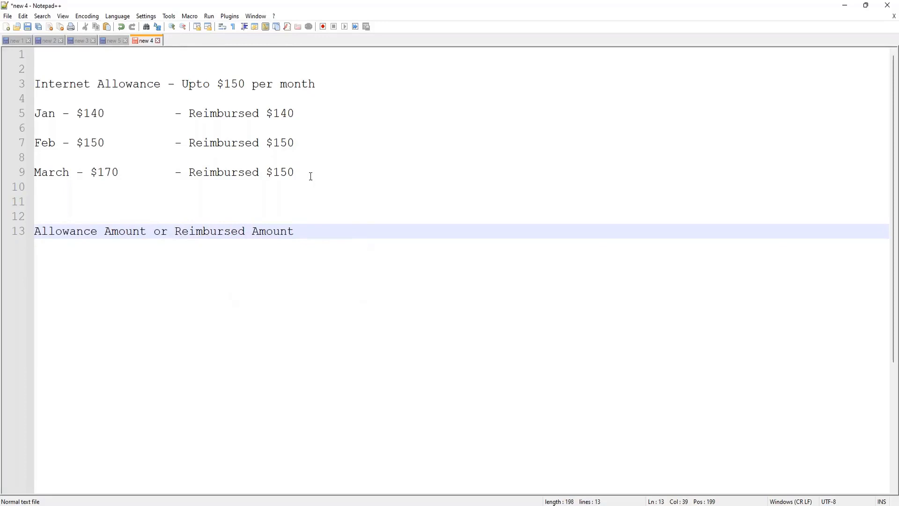
type("- whiche")
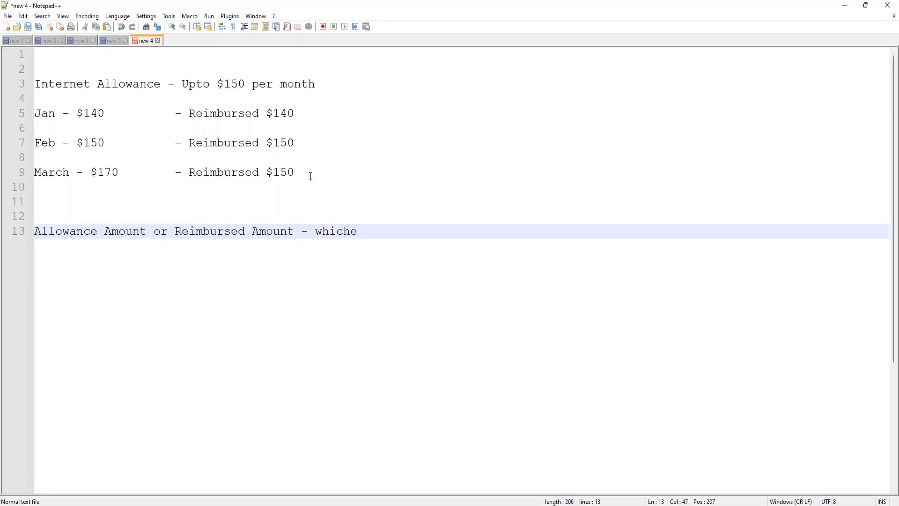
type("ver is lowe")
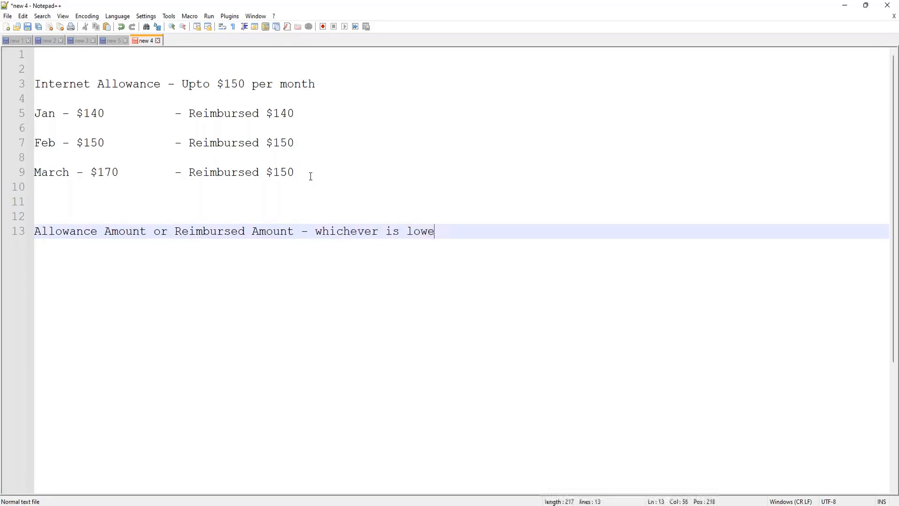
type("r")
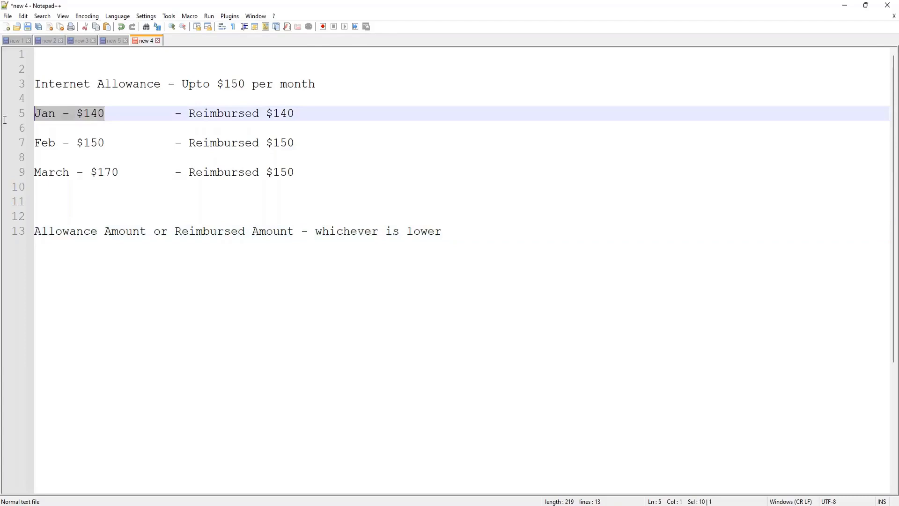
- Highlight the February example and the $150 monthly limit while explaining them
left_click(114, 142)
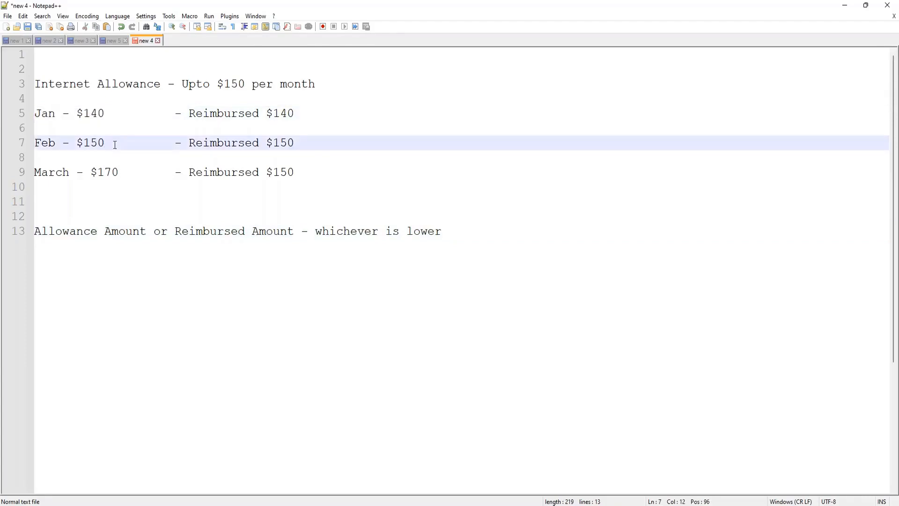
mouse_move(140, 163)
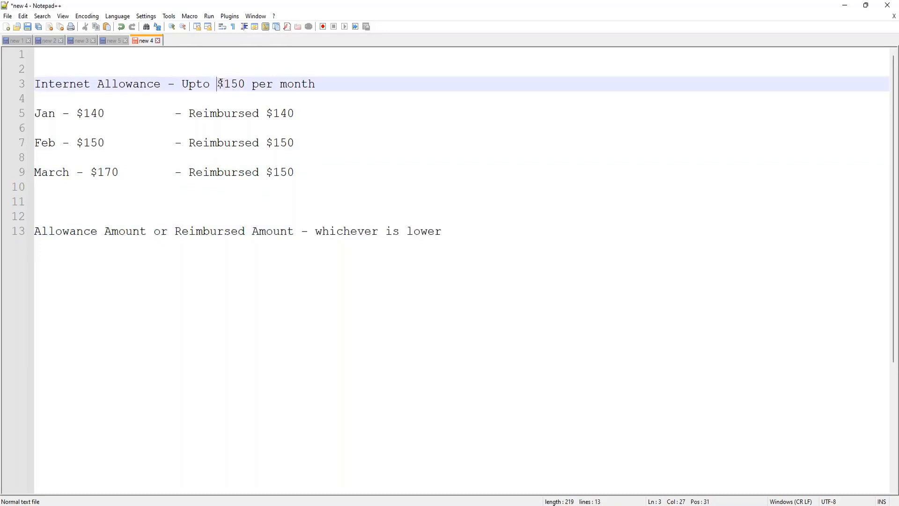
double_click(230, 83)
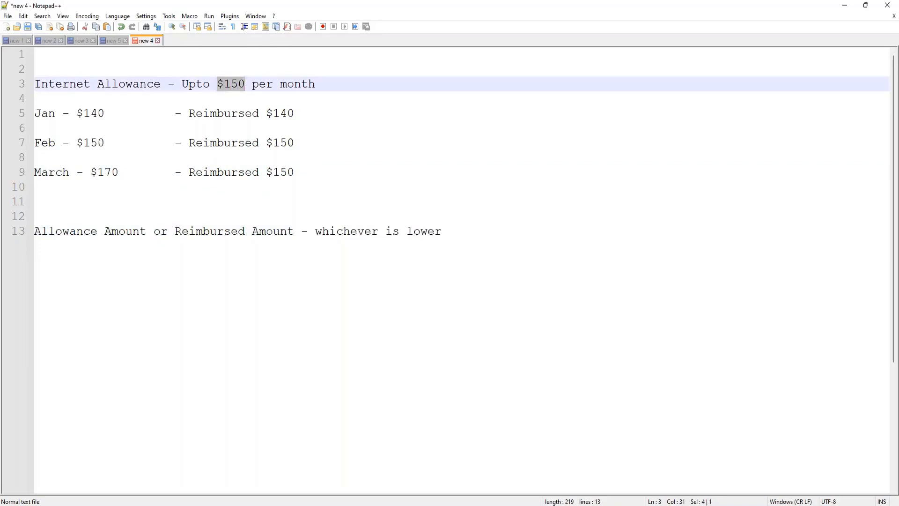
left_click(240, 157)
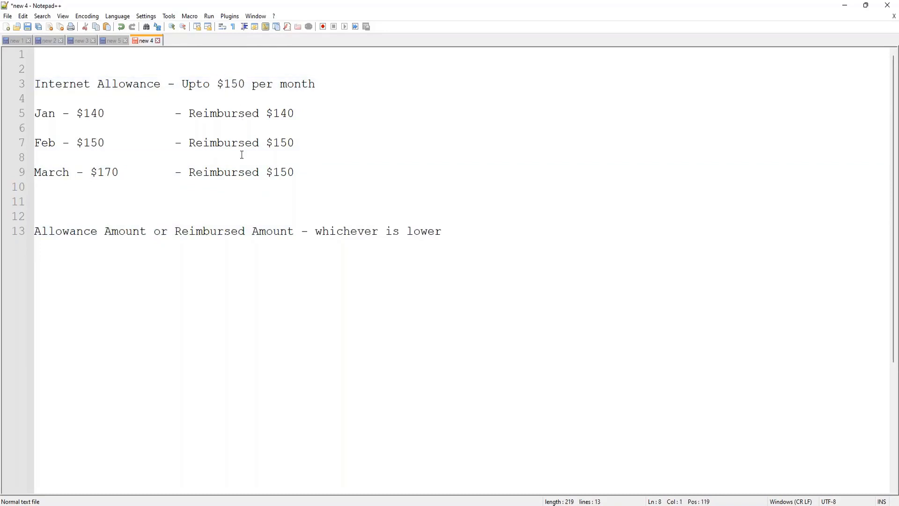
left_click(329, 187)
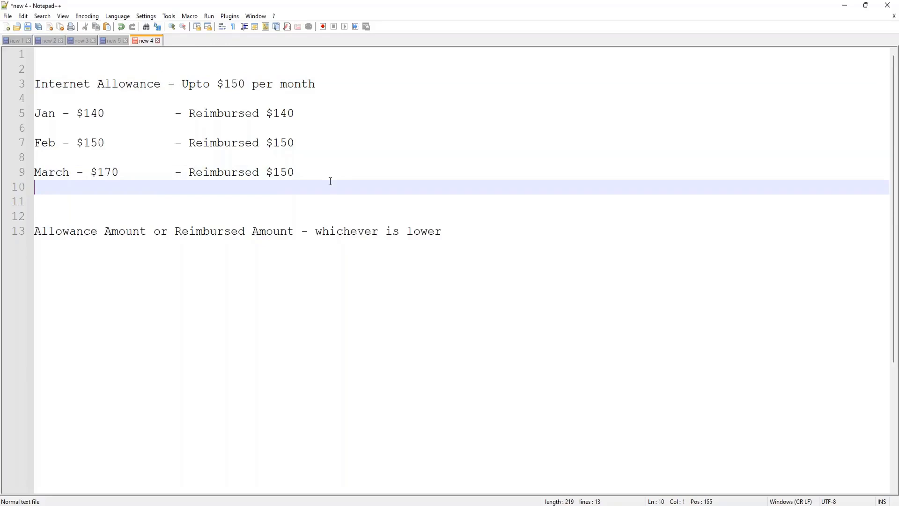
mouse_move(322, 188)
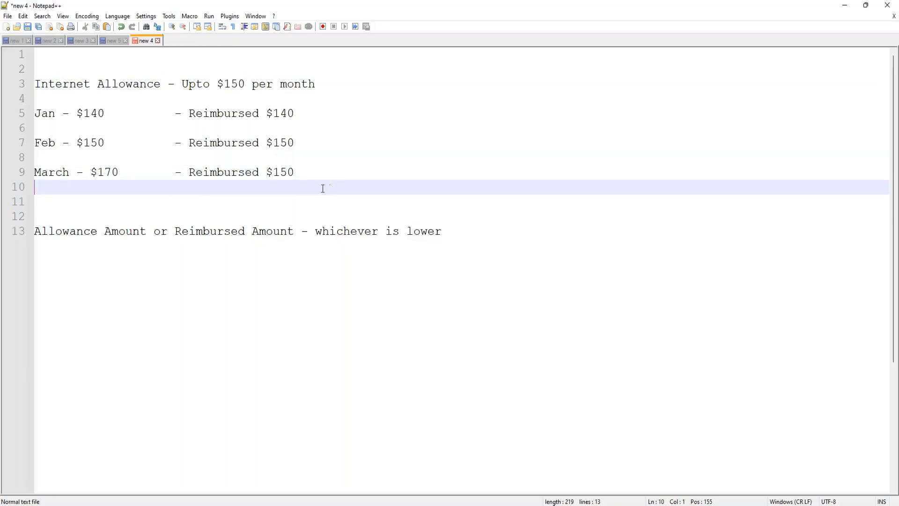
mouse_move(183, 244)
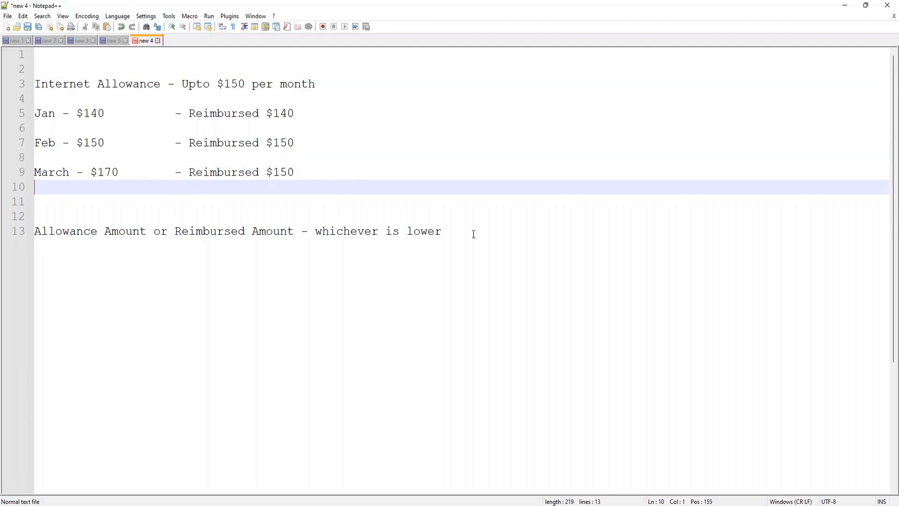
- Replace all text with 'Amount Based Plan : Allowance with an Monetary Amount specified'
key("ctrl+a")
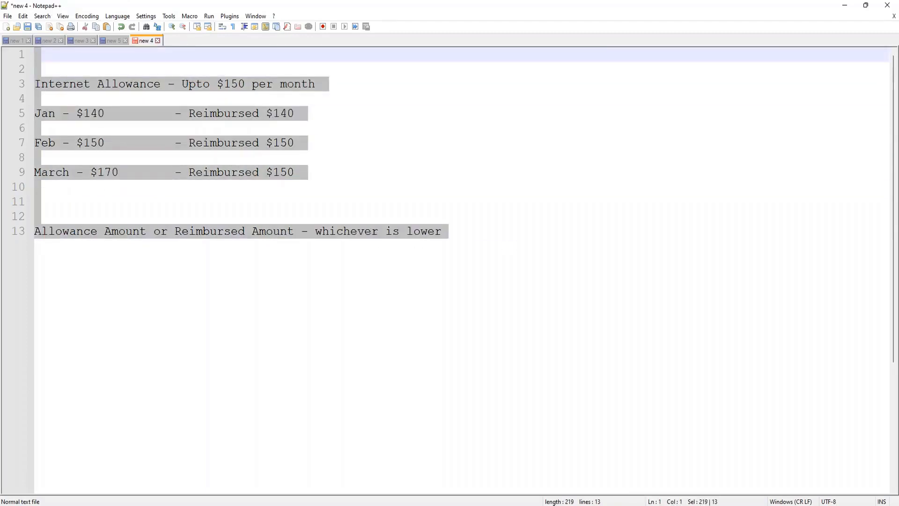
type("A")
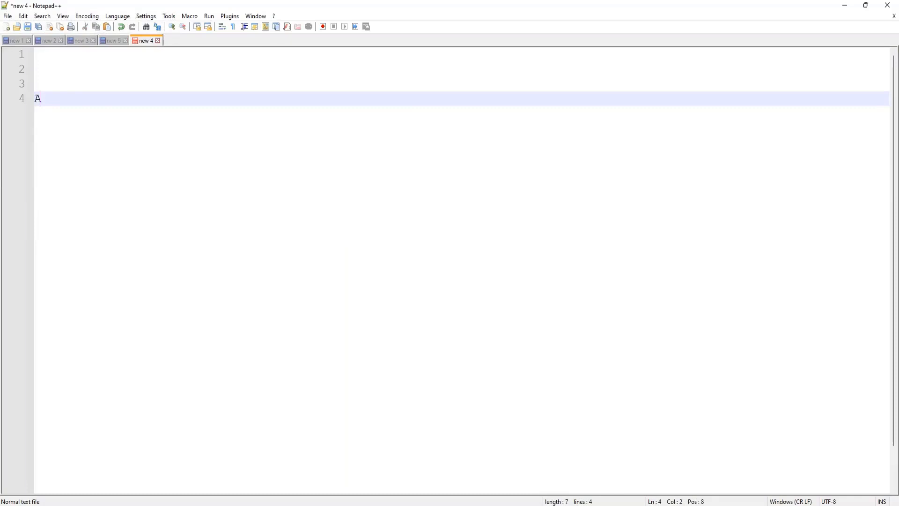
type("mount Based")
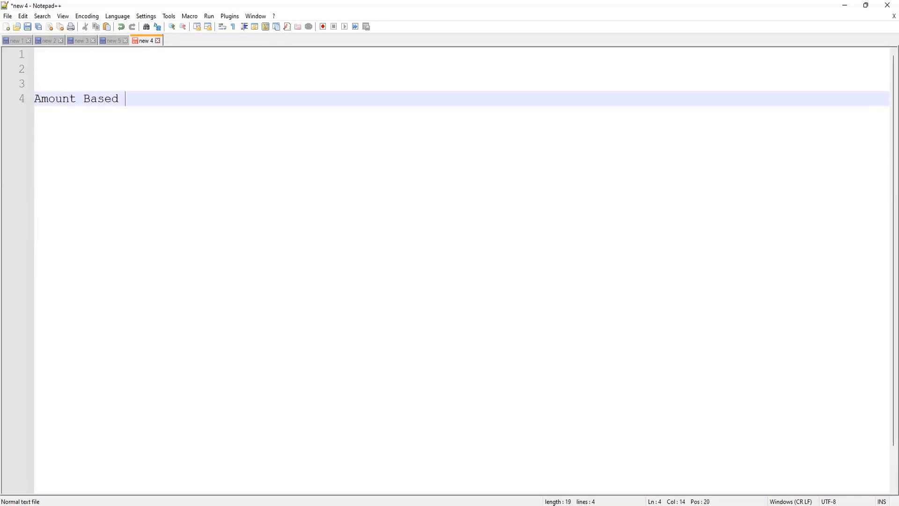
type("P")
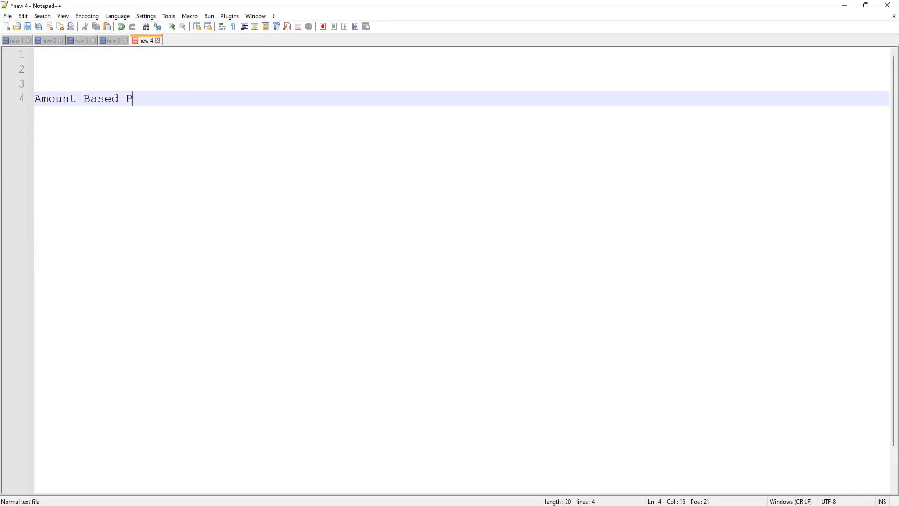
type("lan :")
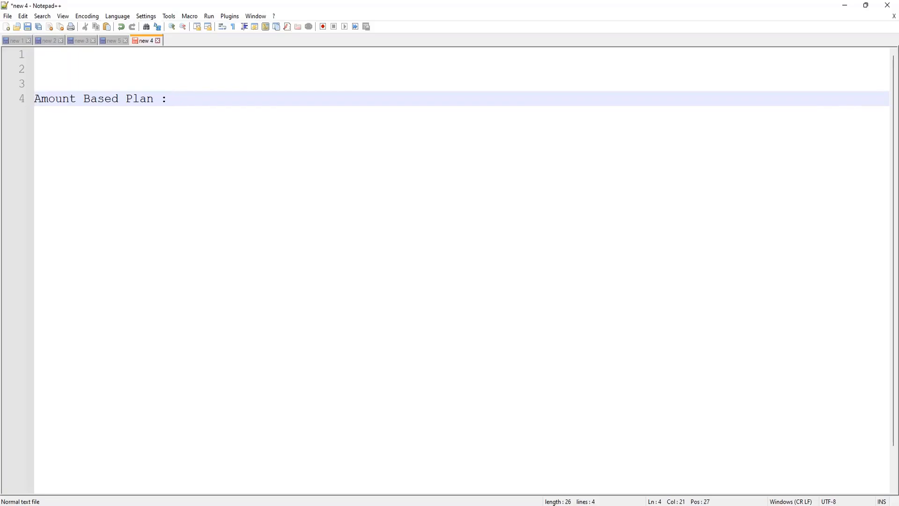
type("Allown")
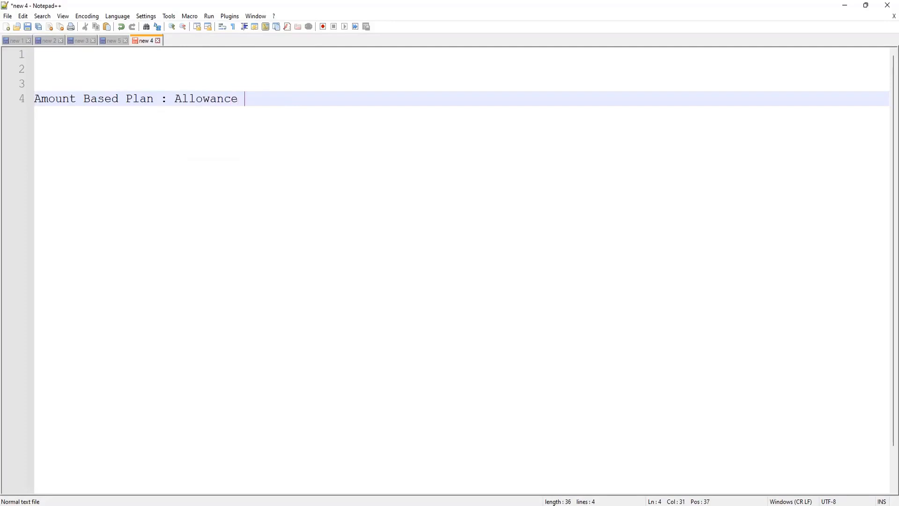
type("with an")
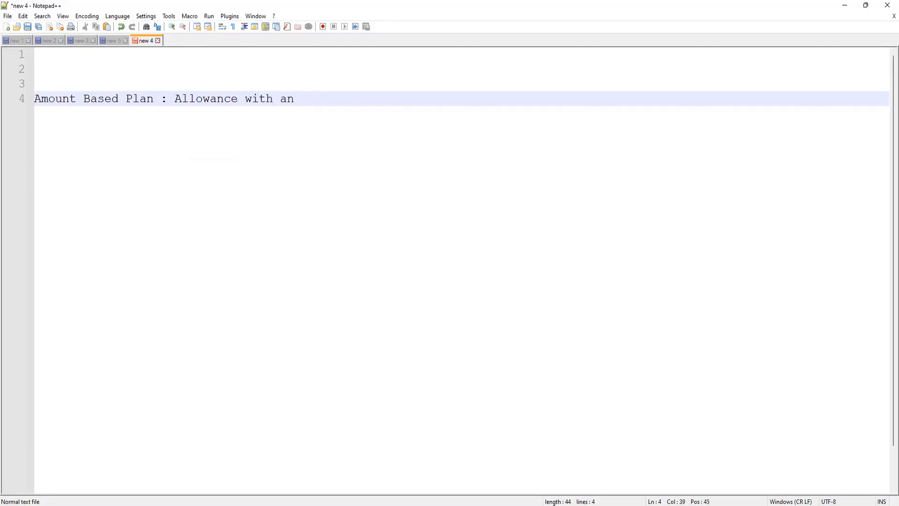
type("Moneta")
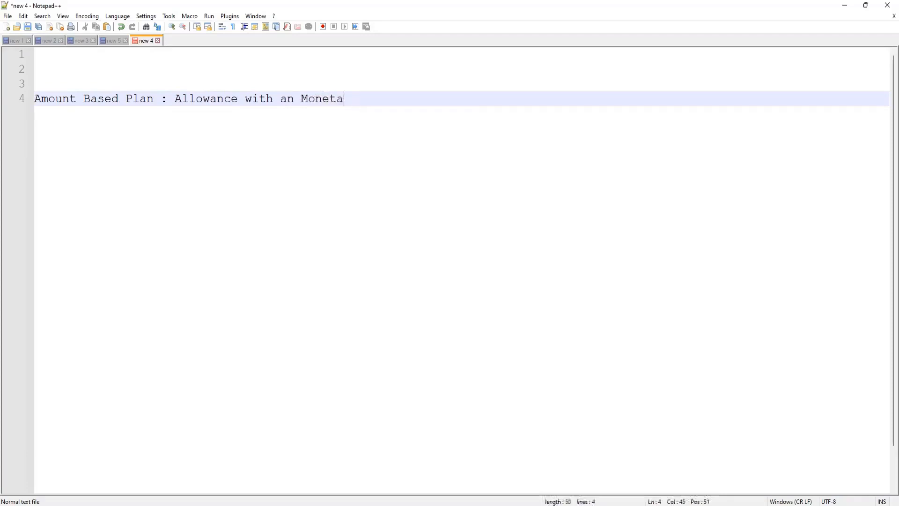
type("ry Amount speci")
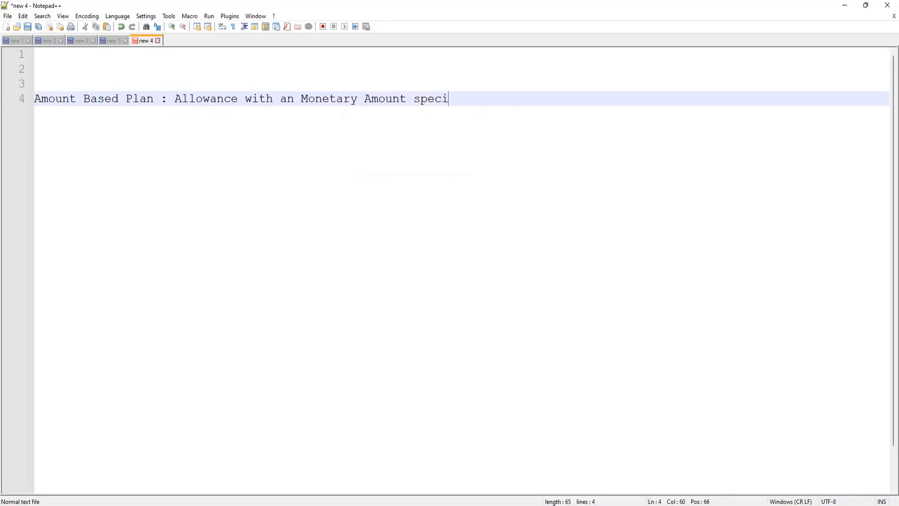
type("fied")
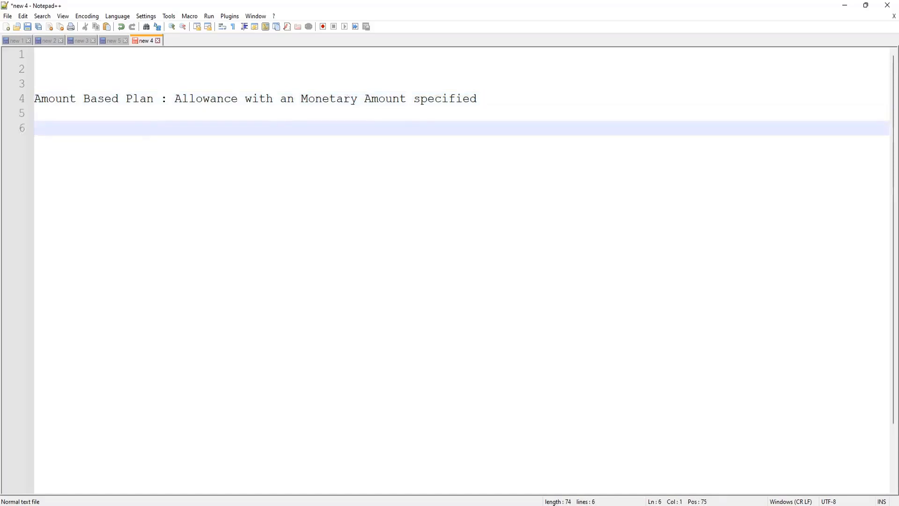
- Add the line 'Percentage Based Plan :' with a 50% note beneath the amount-based definition
type("Percentage BAs")
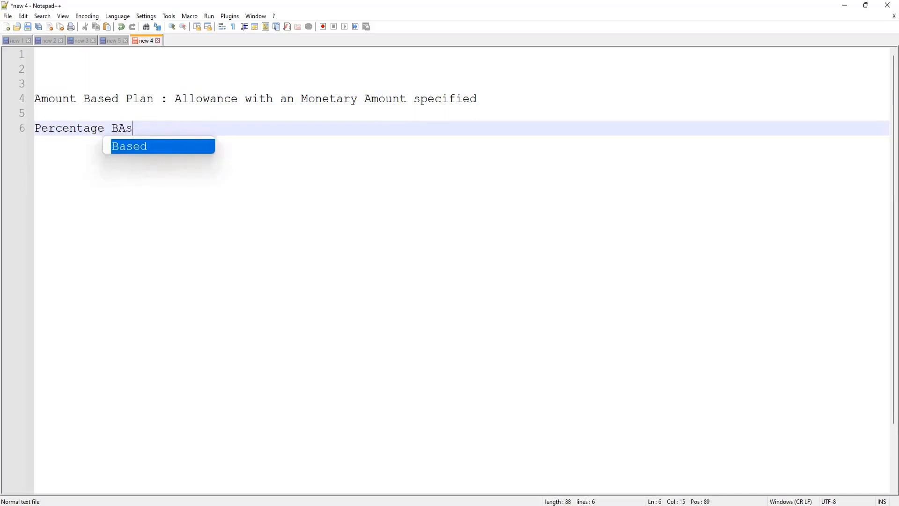
type("ed")
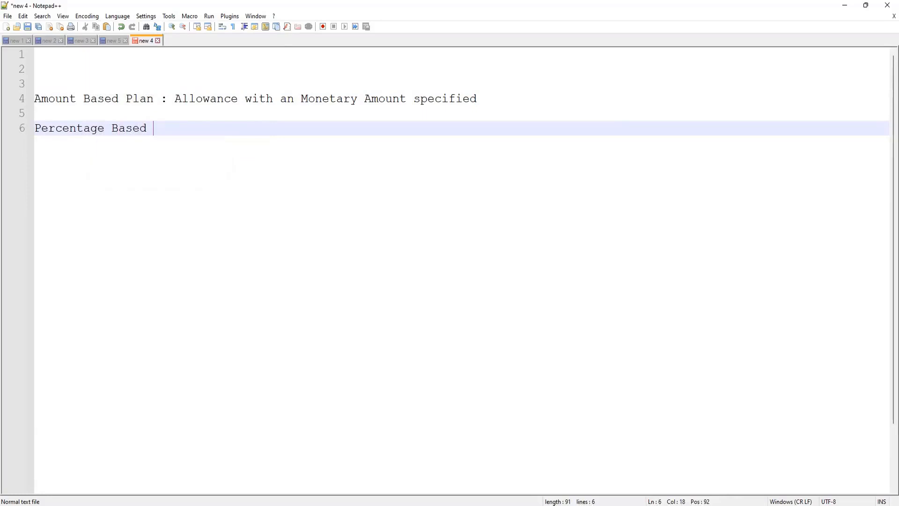
type("Plan :")
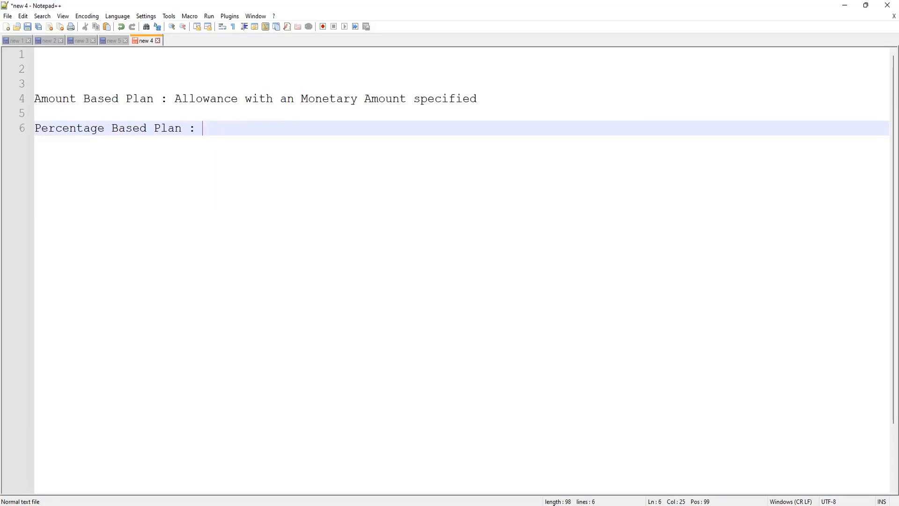
type("50%")
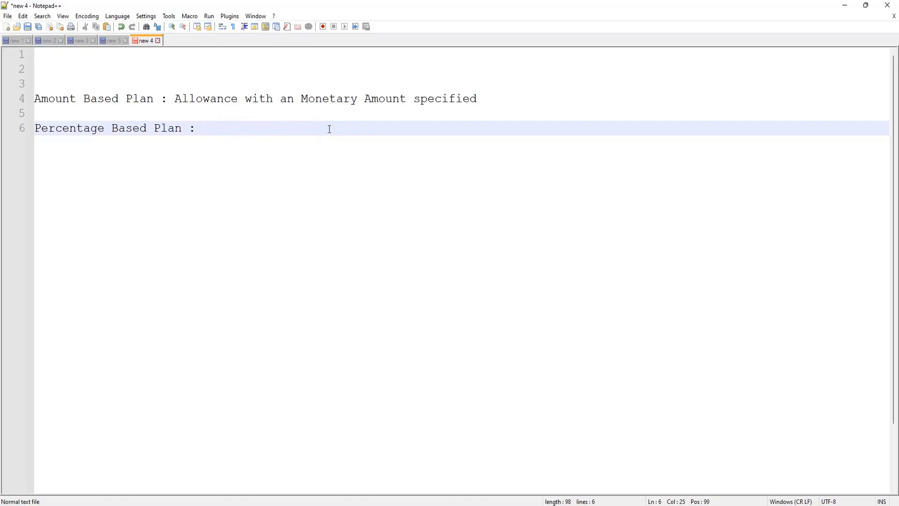
- Write 'Wellness Allowance - 1% of your Base Pay' and correct it to 10%
type("Wel")
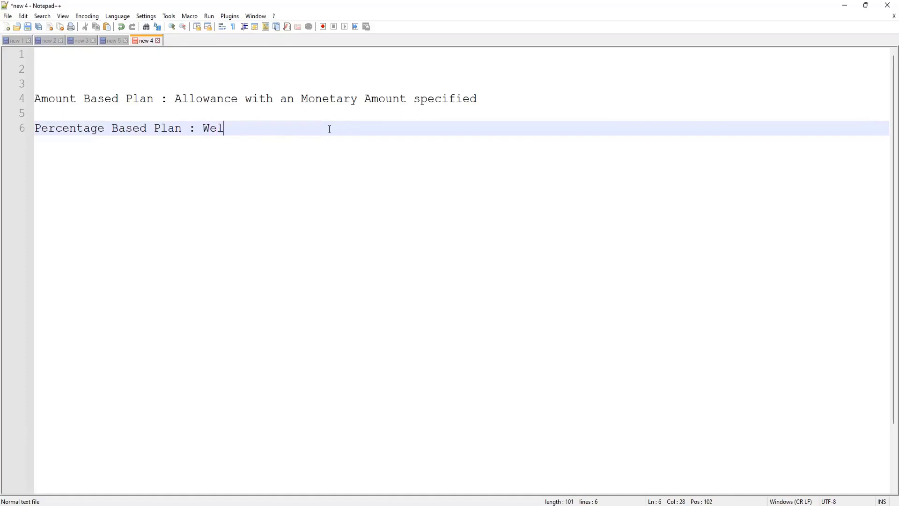
type("lness")
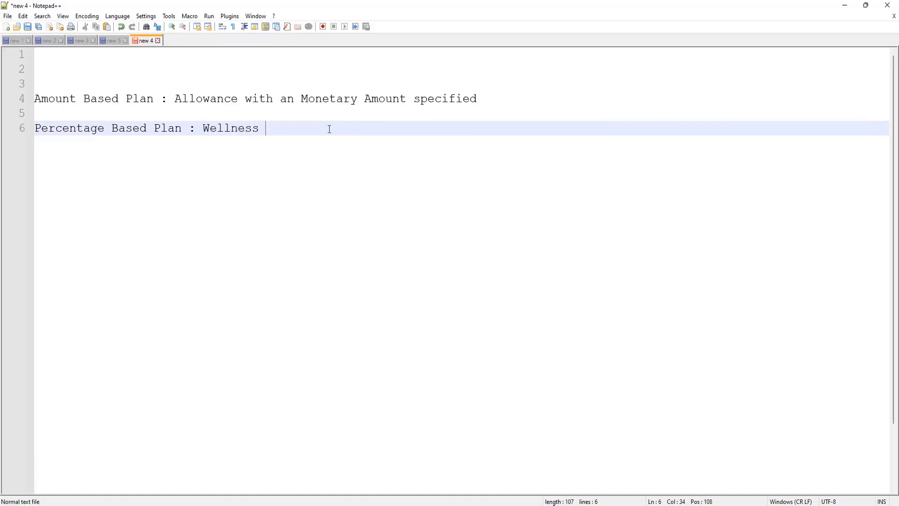
type("Allowance -")
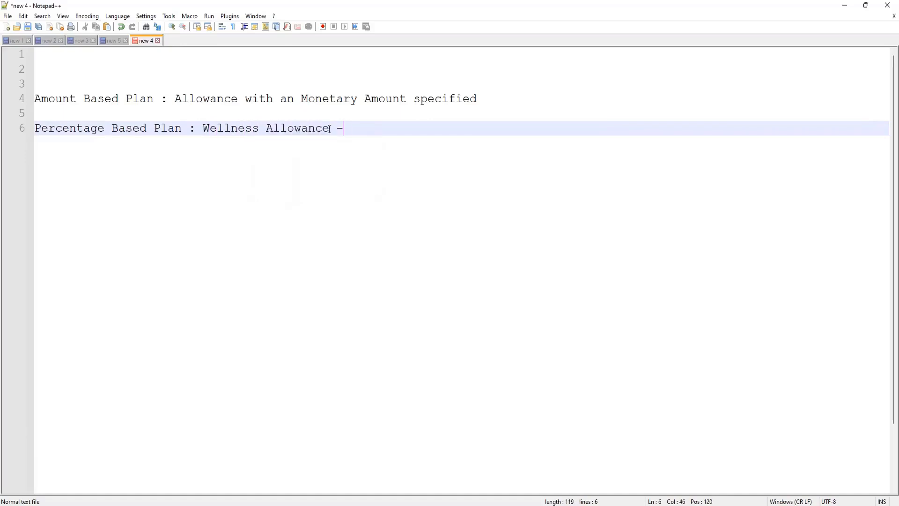
type("1% of your Ba")
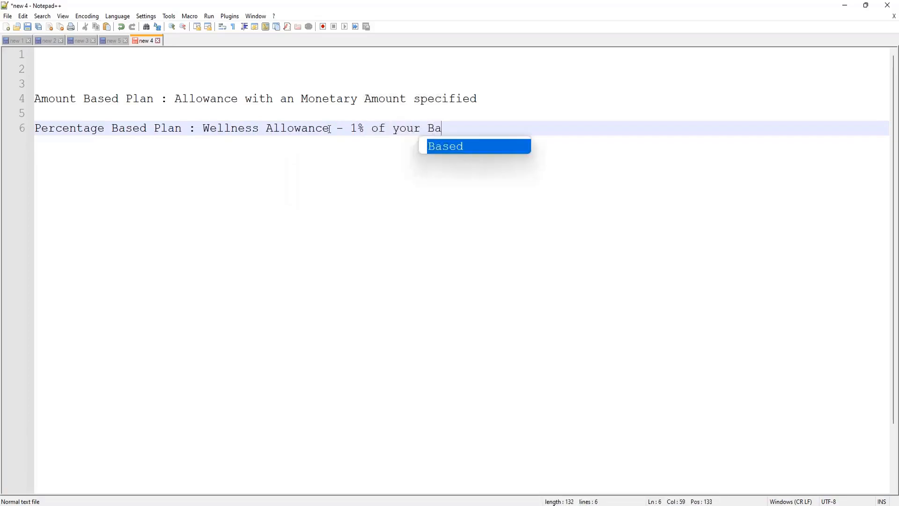
type("se Pay")
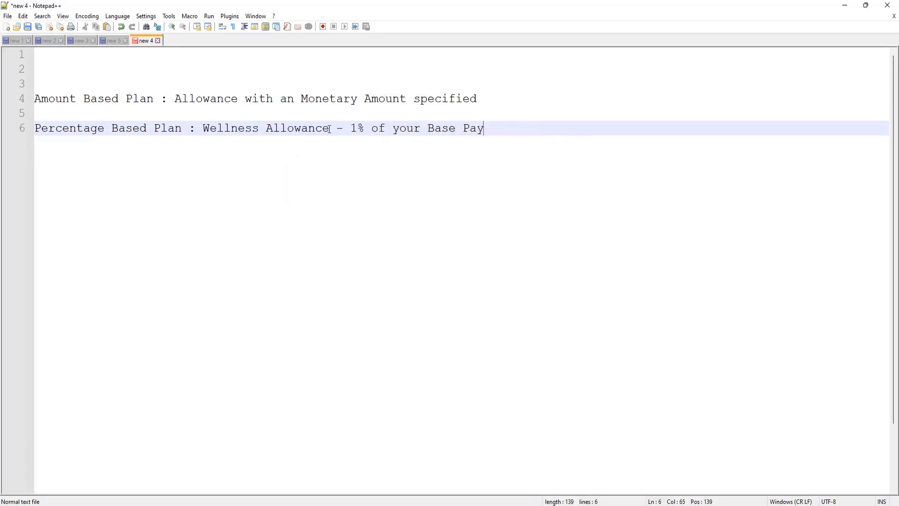
left_click(355, 128)
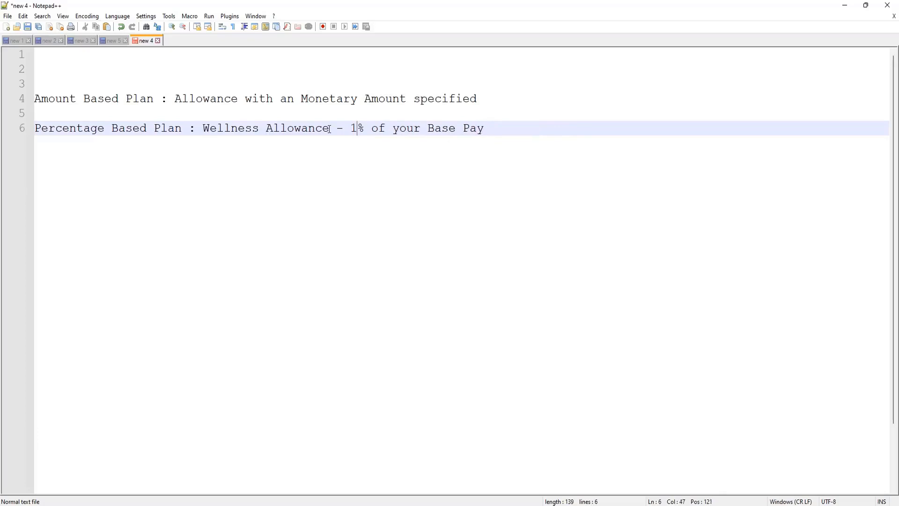
type("0")
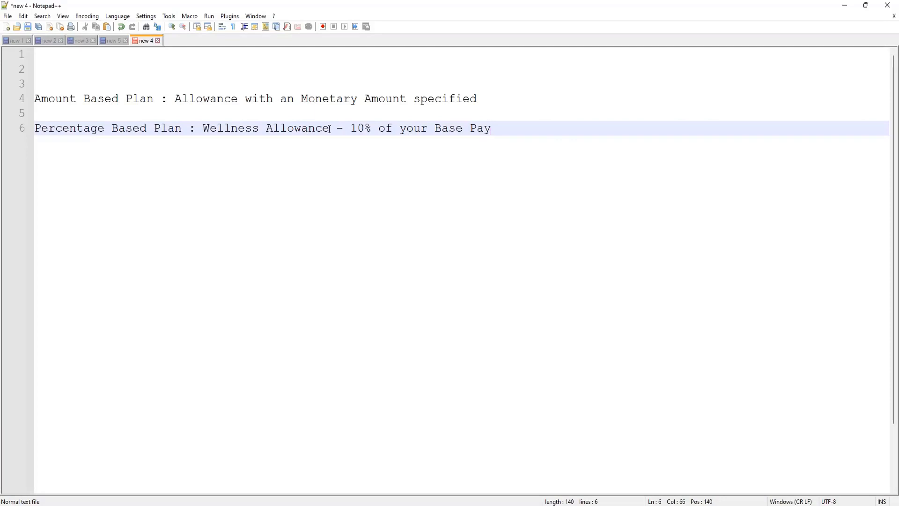
- Start the line 'Unit based Plan : 20 gallons of Gasoline (Petrol) per month'
key("Enter")
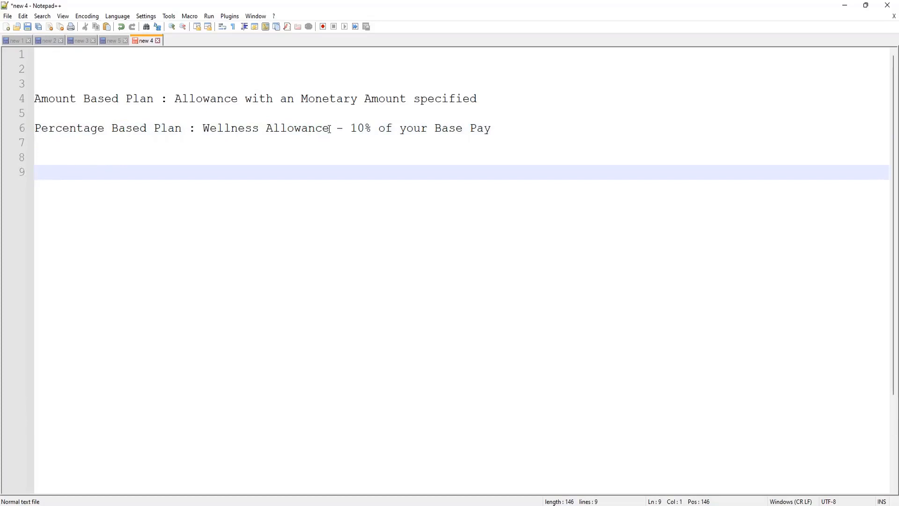
type("UniT")
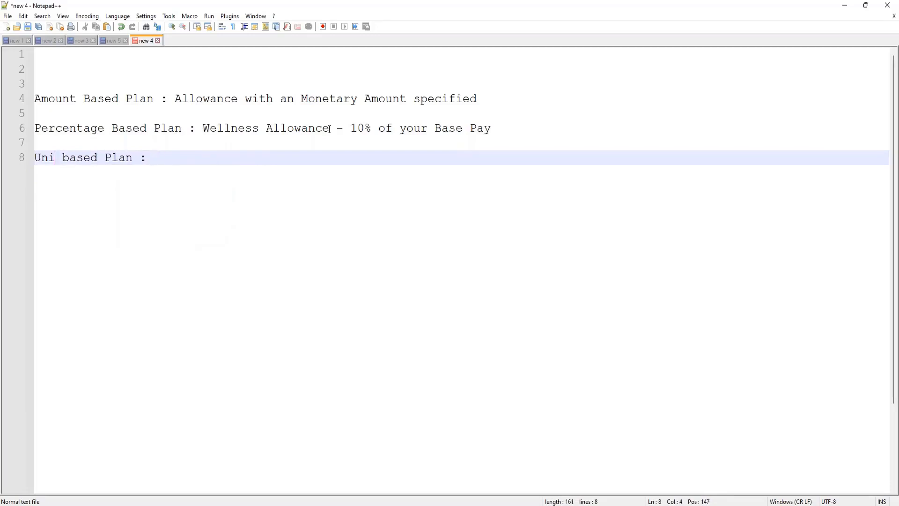
type("t")
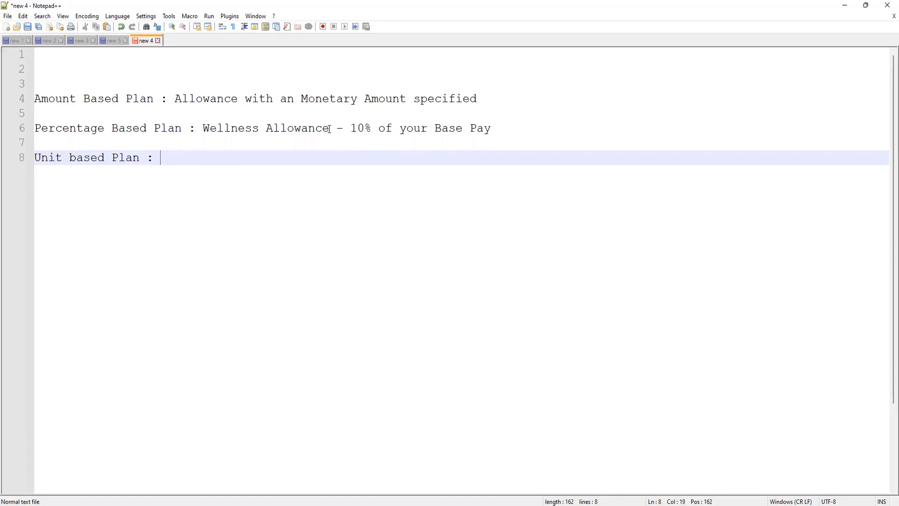
type("20")
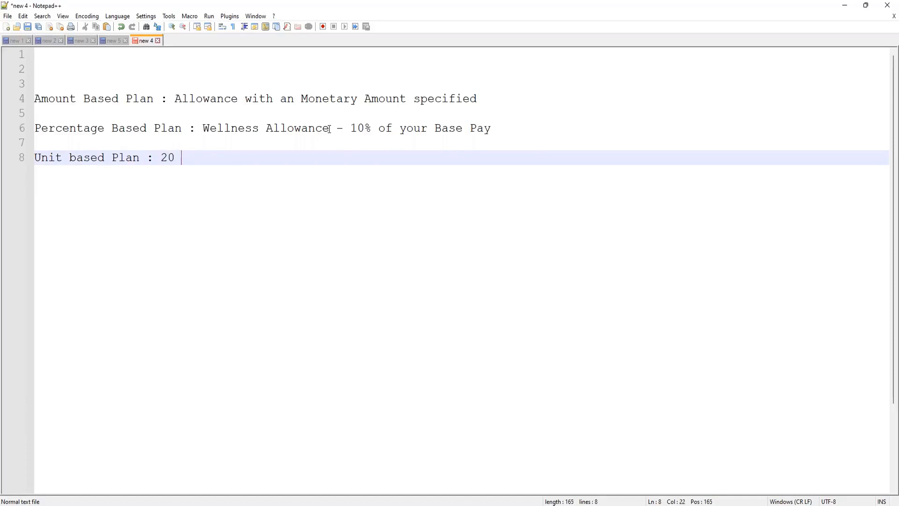
type("l")
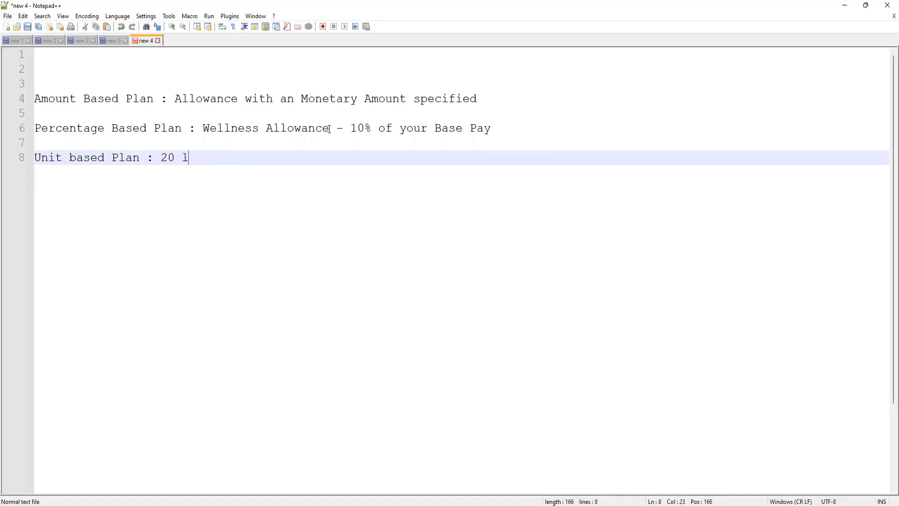
type("gallon")
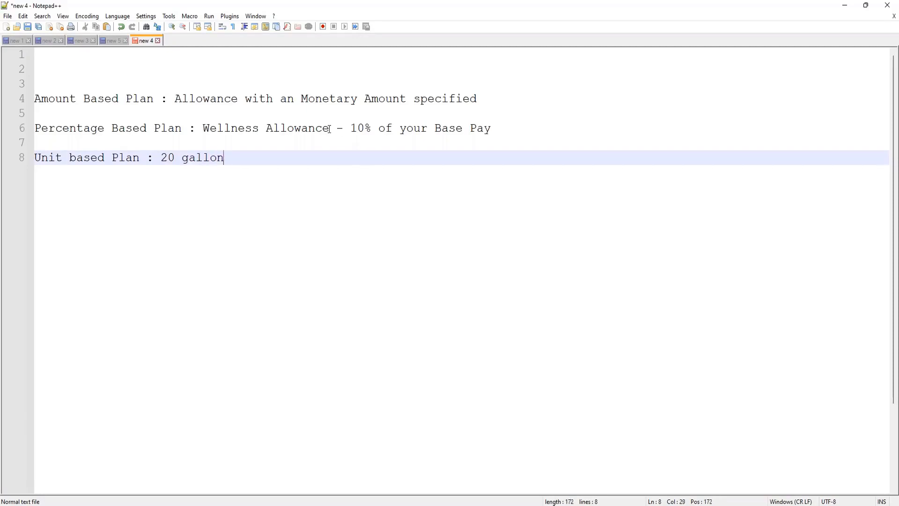
type("s of")
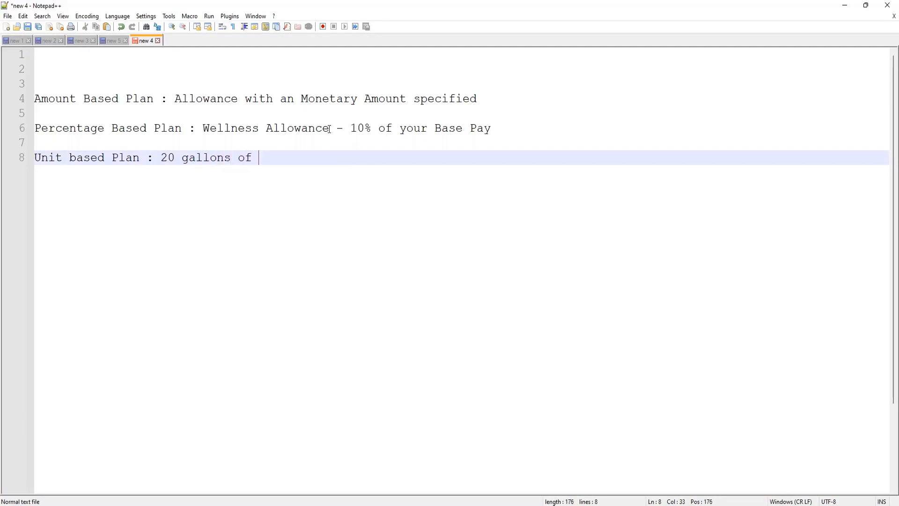
type("Gasoline")
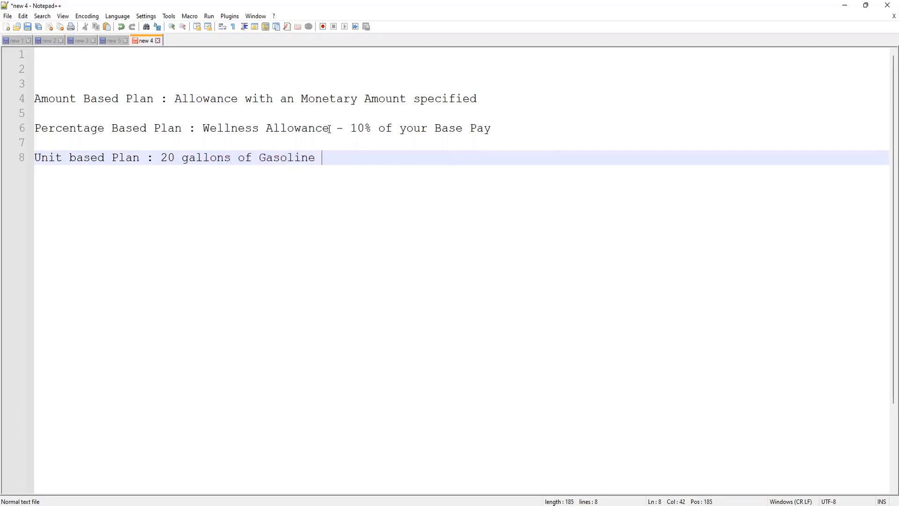
type("(Petrol) per month -")
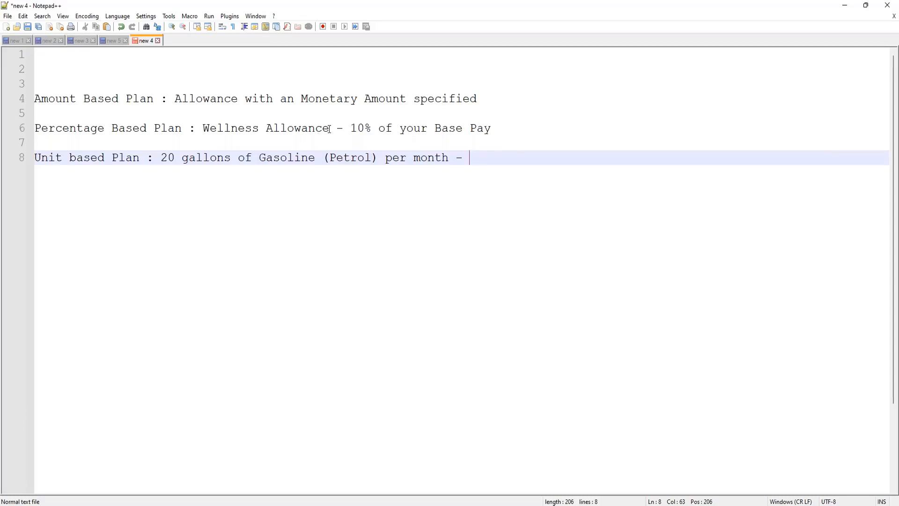
- Finish the gasoline example with '- $3.55 per gallon' and start a new line
type("$3.5 per gallon")
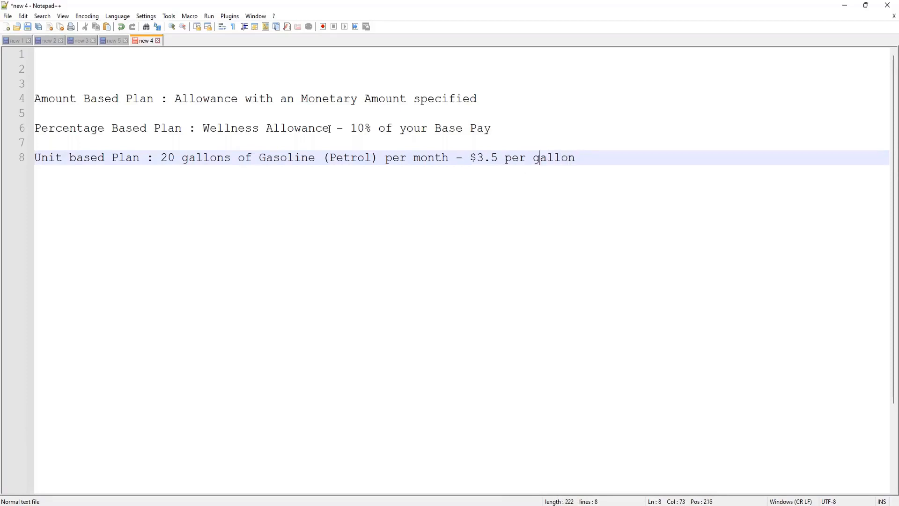
type("5")
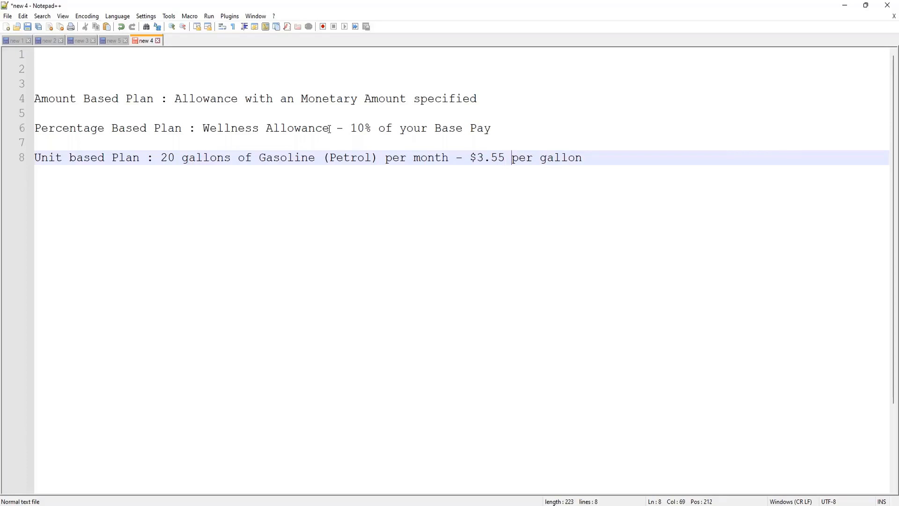
key("enter")
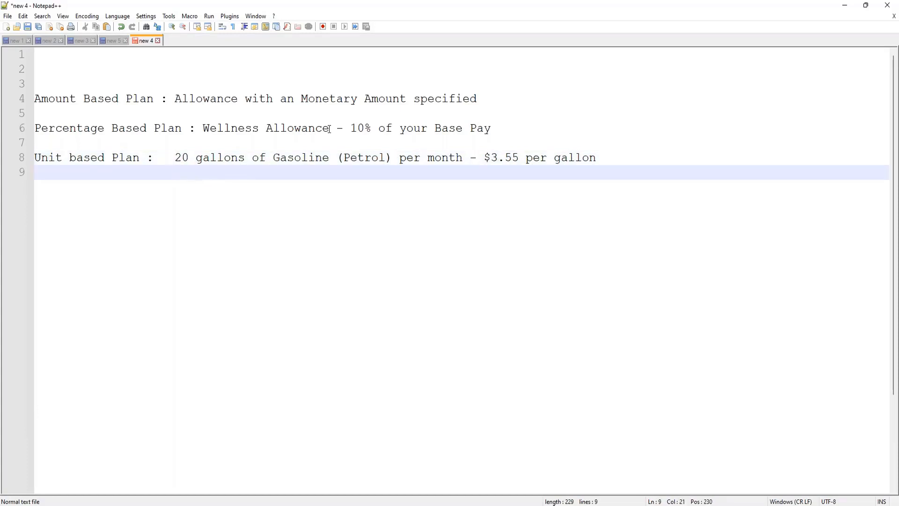
- Add the second unit example '200 miles per month - per mile $5' under the gasoline one
type("200 miles per mo")
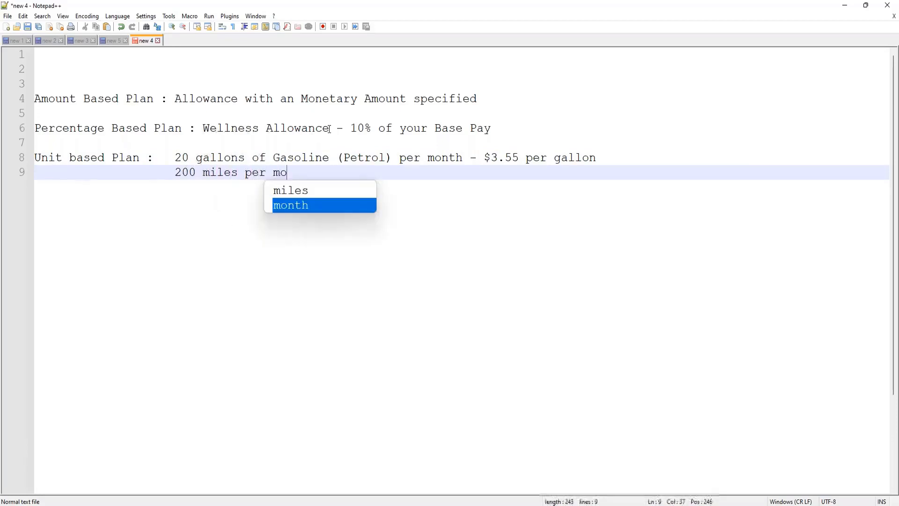
key("Enter")
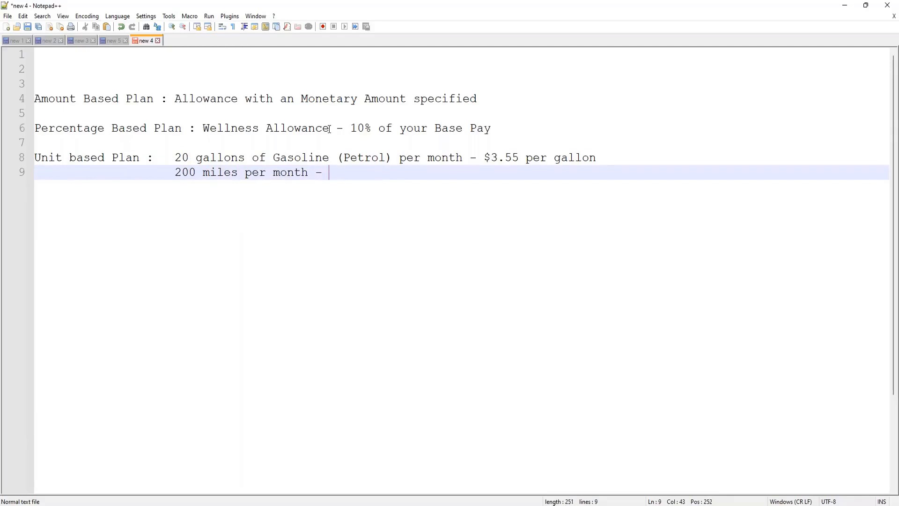
type("per mi")
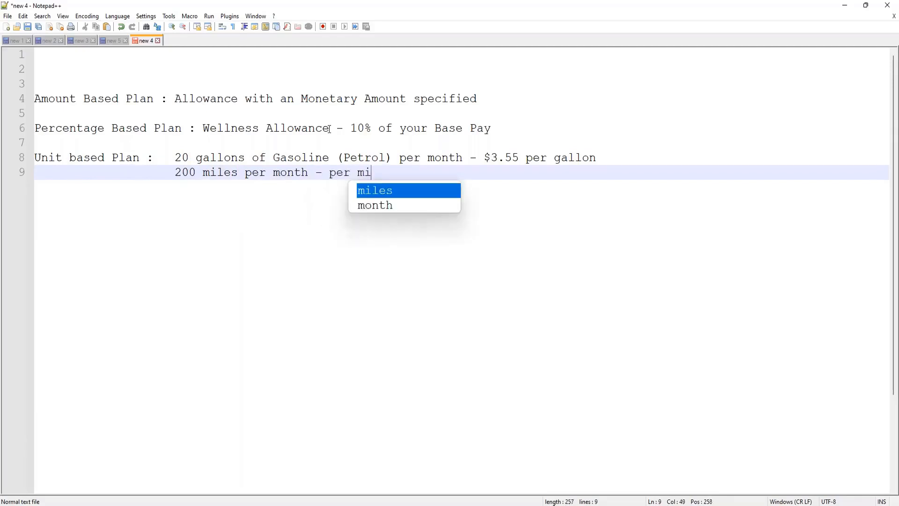
type("le $")
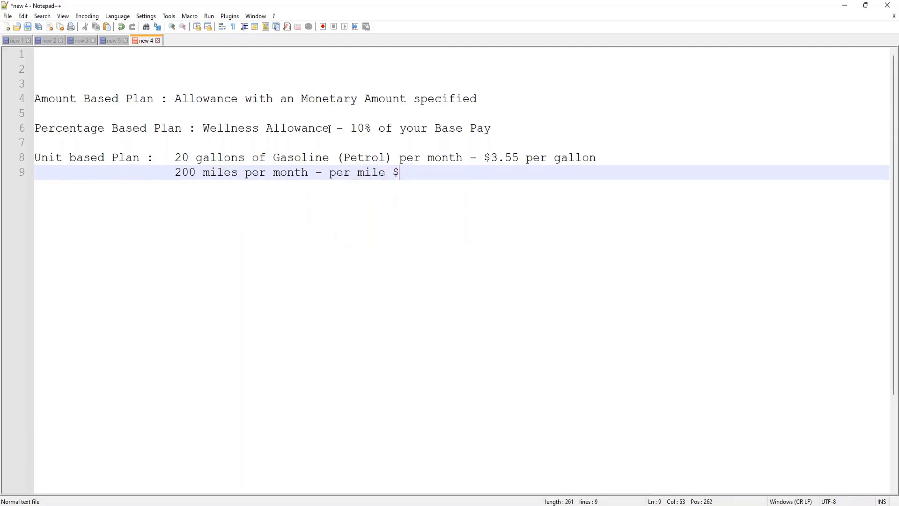
type("5")
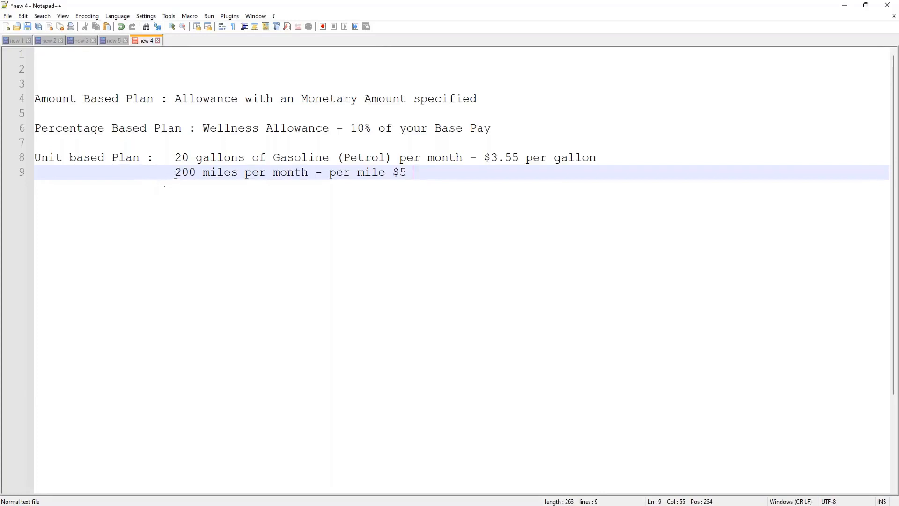
double_click(184, 172)
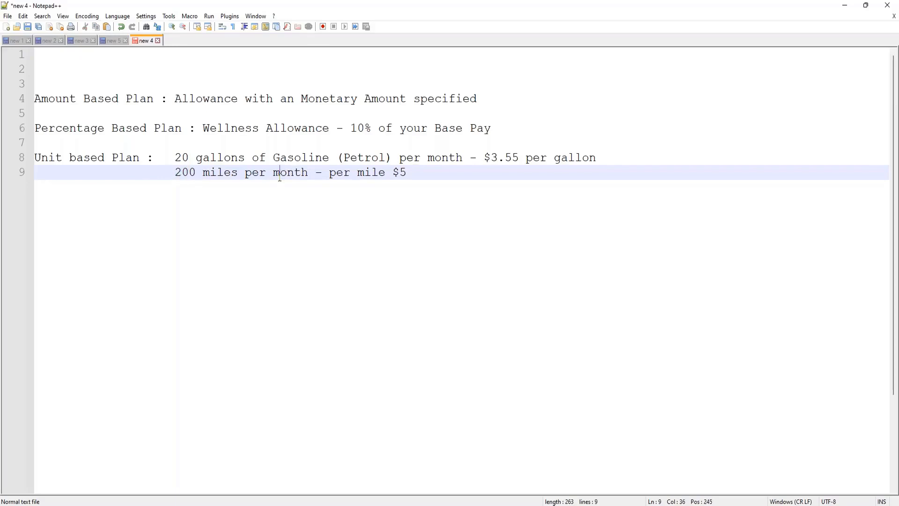
mouse_move(158, 170)
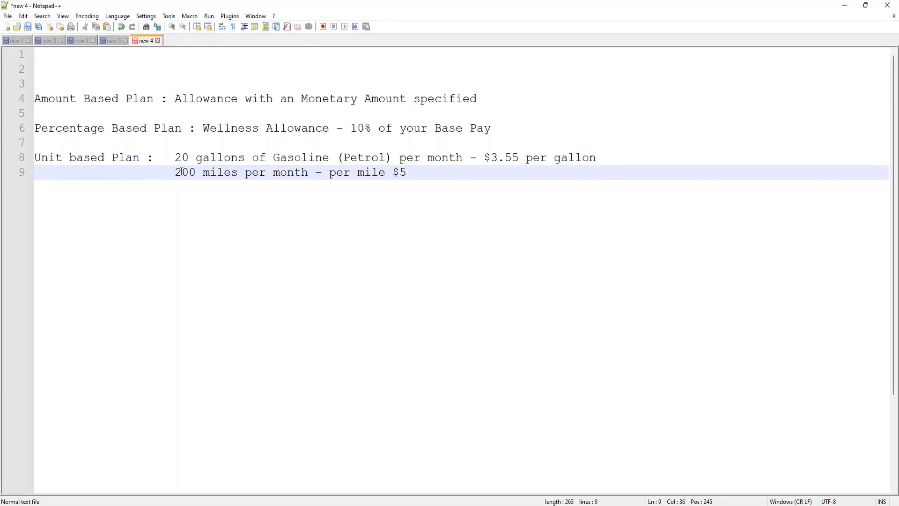
left_click(175, 172)
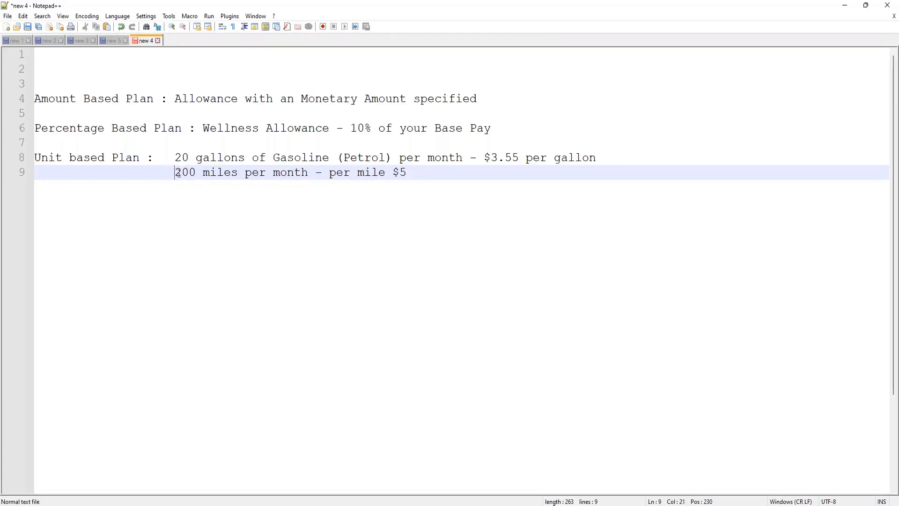
double_click(184, 173)
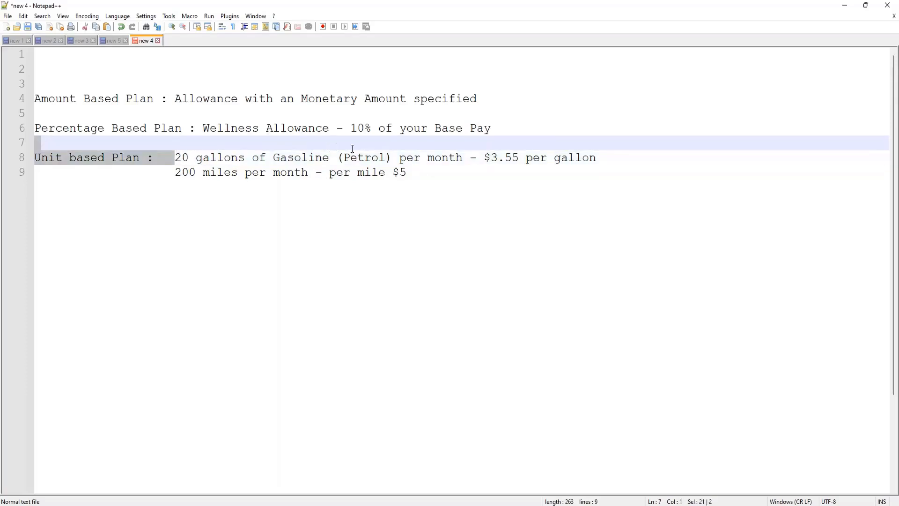
left_click_drag(175, 157, 462, 157)
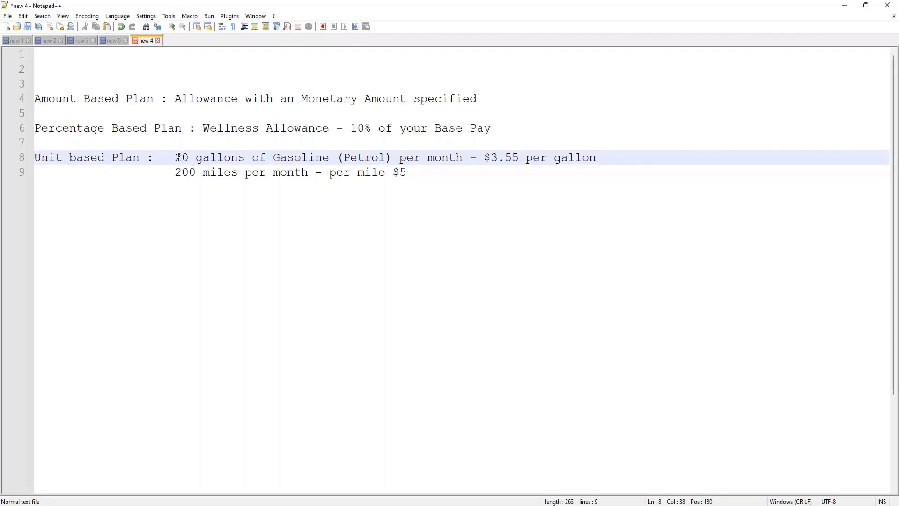
left_click(407, 172)
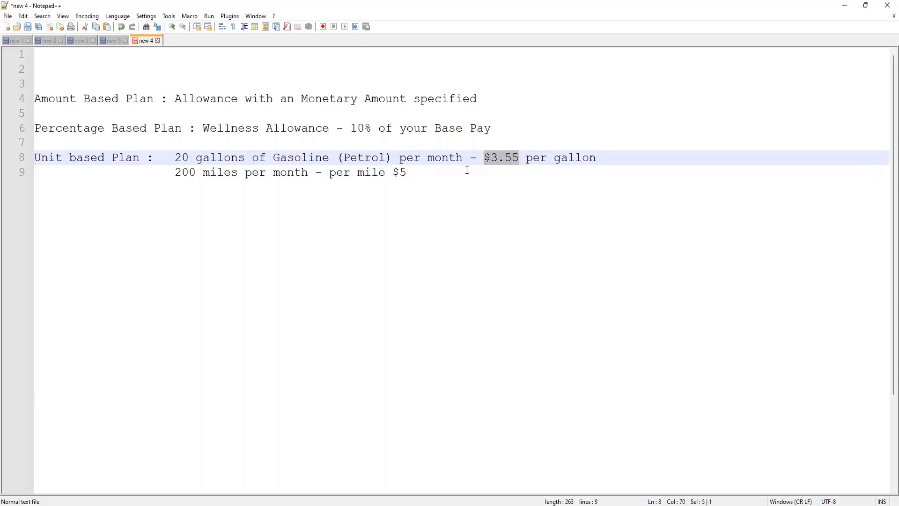
left_click(400, 157)
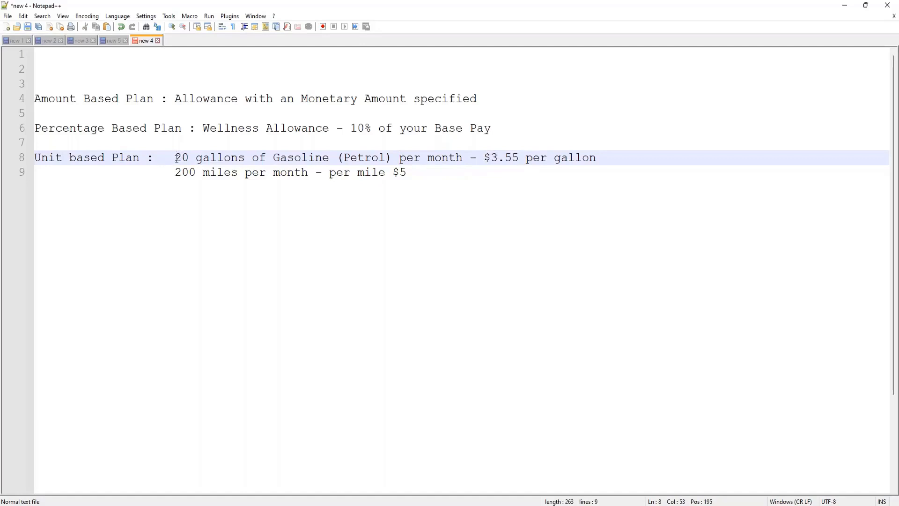
left_click_drag(175, 157, 419, 158)
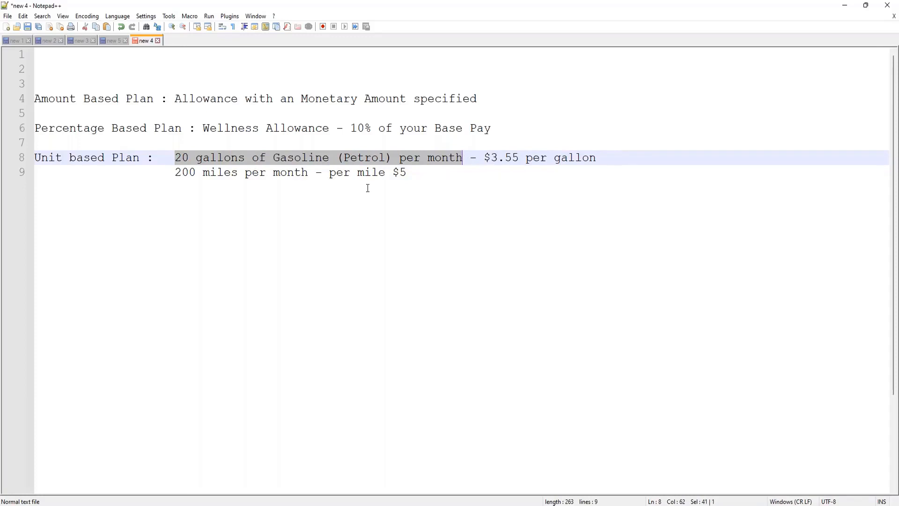
mouse_move(345, 162)
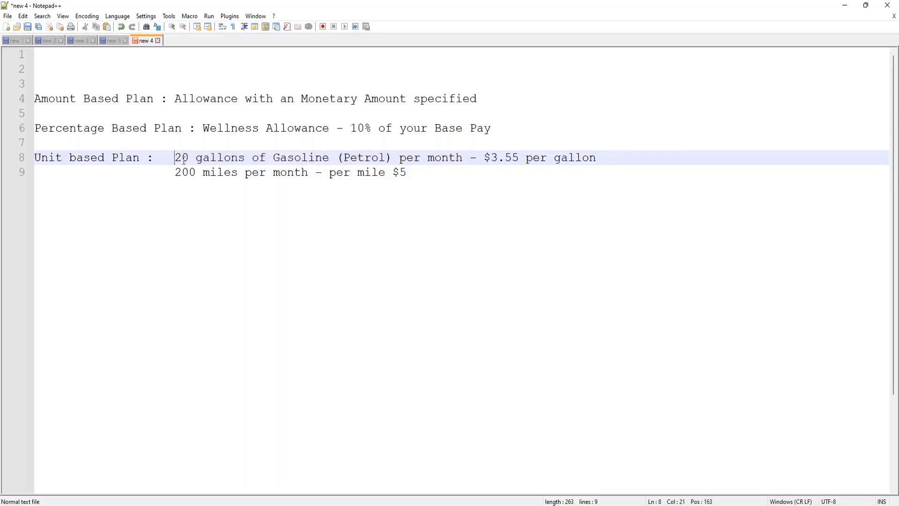
left_click_drag(175, 157, 462, 157)
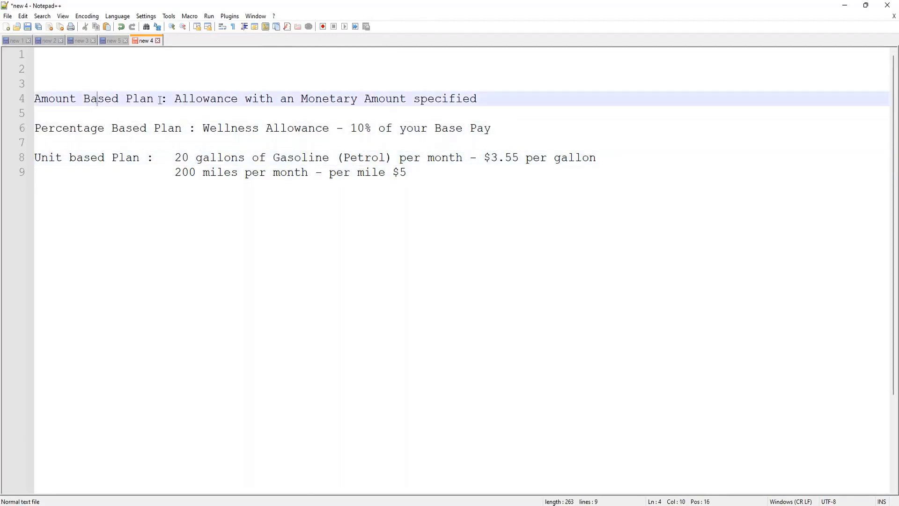
left_click(292, 98)
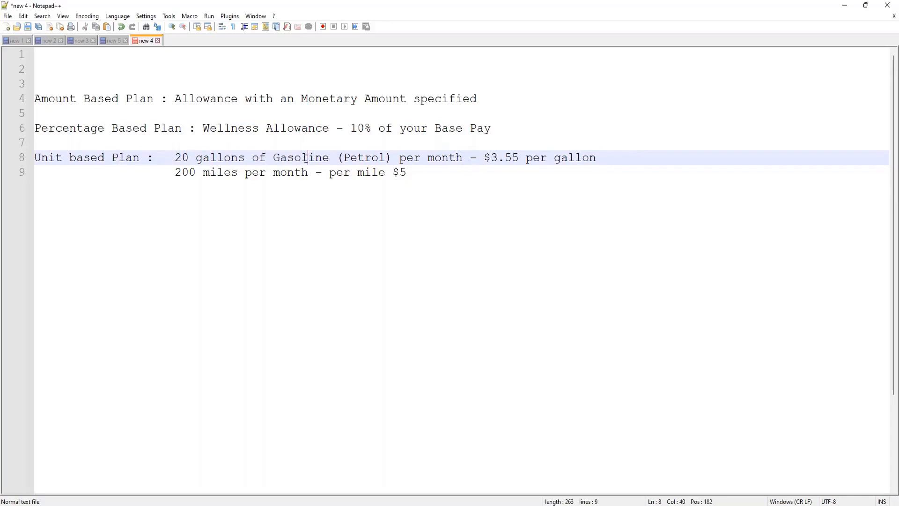
double_click(181, 157)
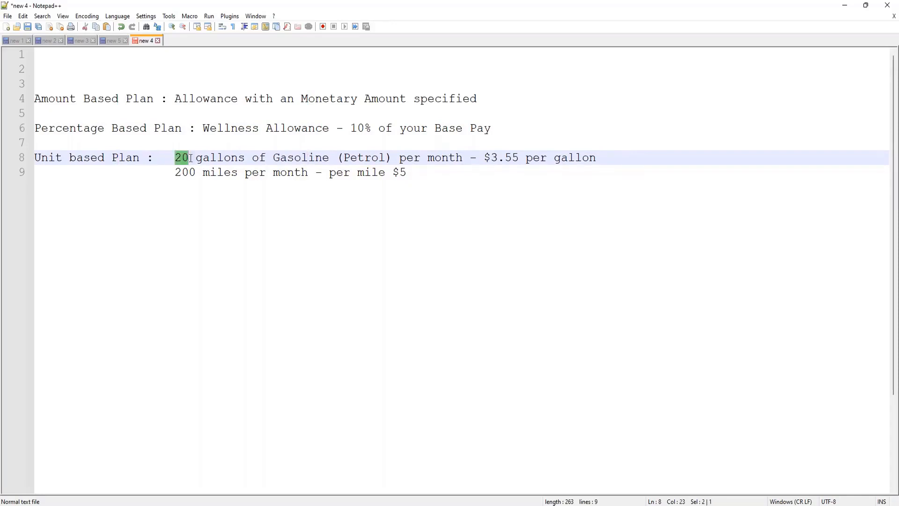